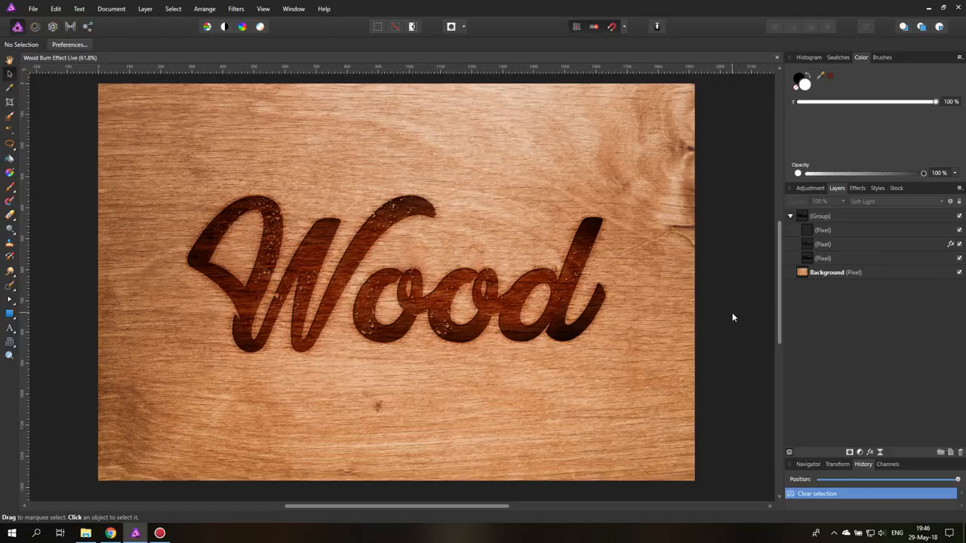
pyautogui.moveTo(661, 300)
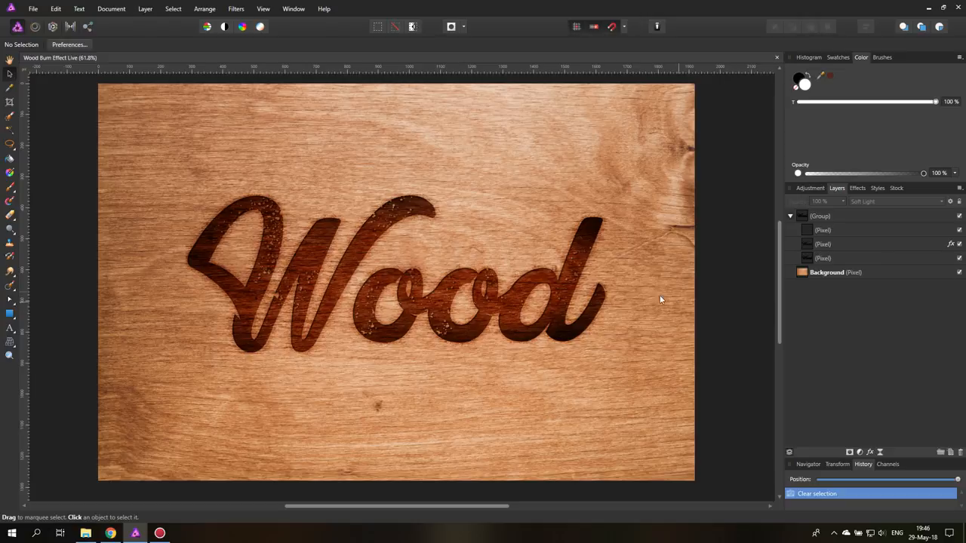
# Select the burned Wood text Group layer and delete it
pyautogui.click(820, 216)
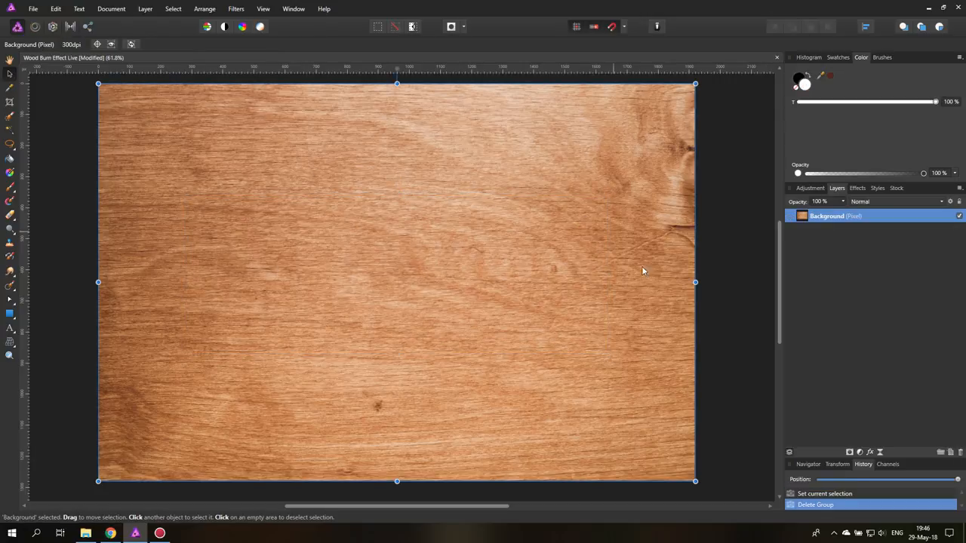
pyautogui.moveTo(488, 310)
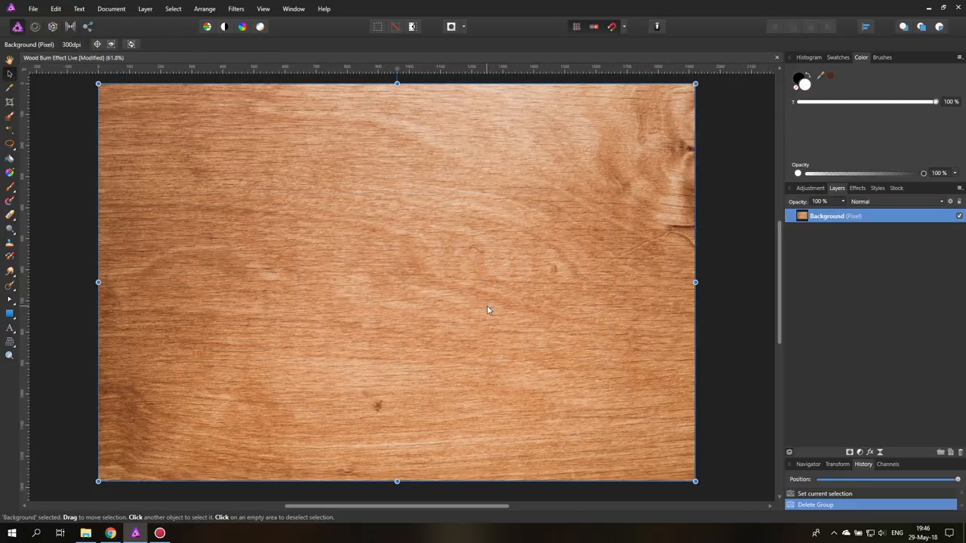
# Add 'Wood' as dark brown Atlantic Bentley artistic text and scale it across the wood
pyautogui.click(10, 332)
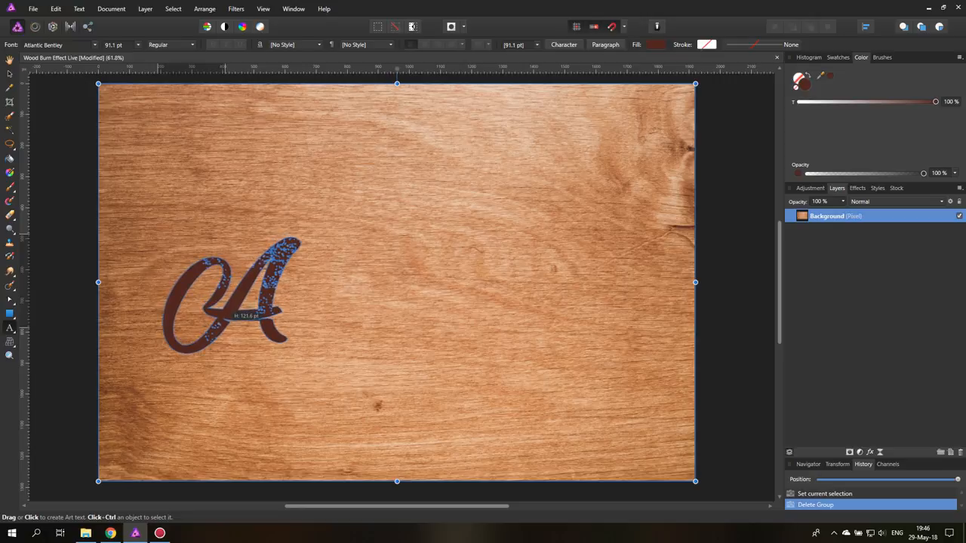
pyautogui.write('W')
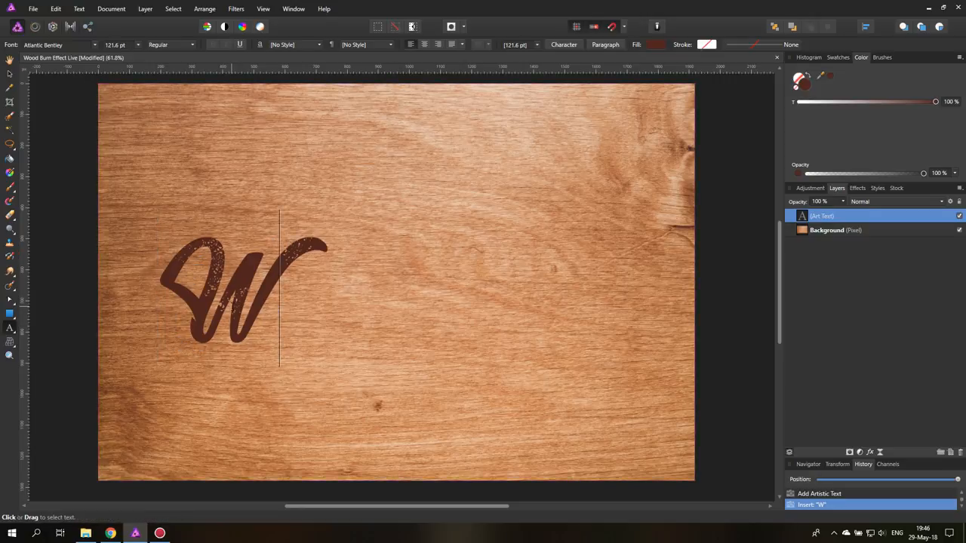
pyautogui.write('ood')
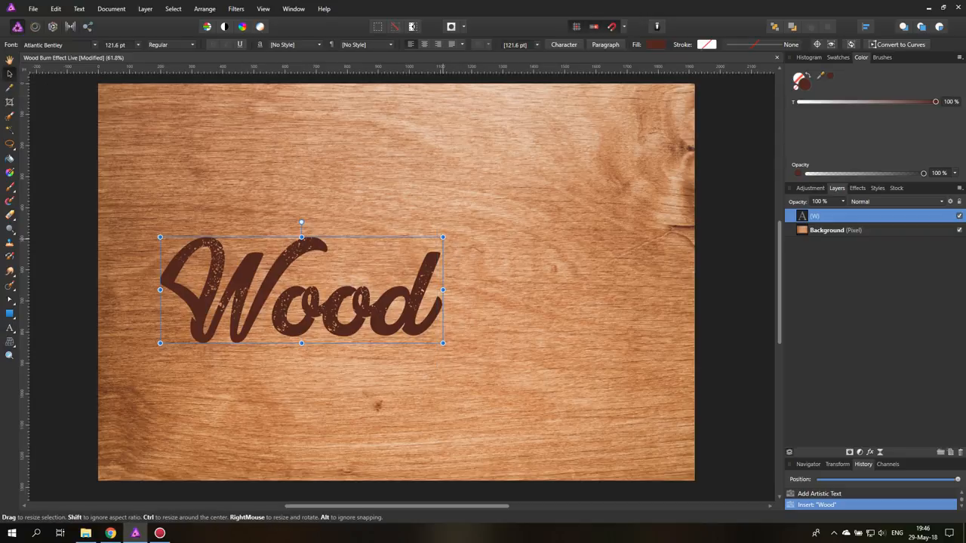
pyautogui.moveTo(443, 237); pyautogui.dragTo(506, 213)
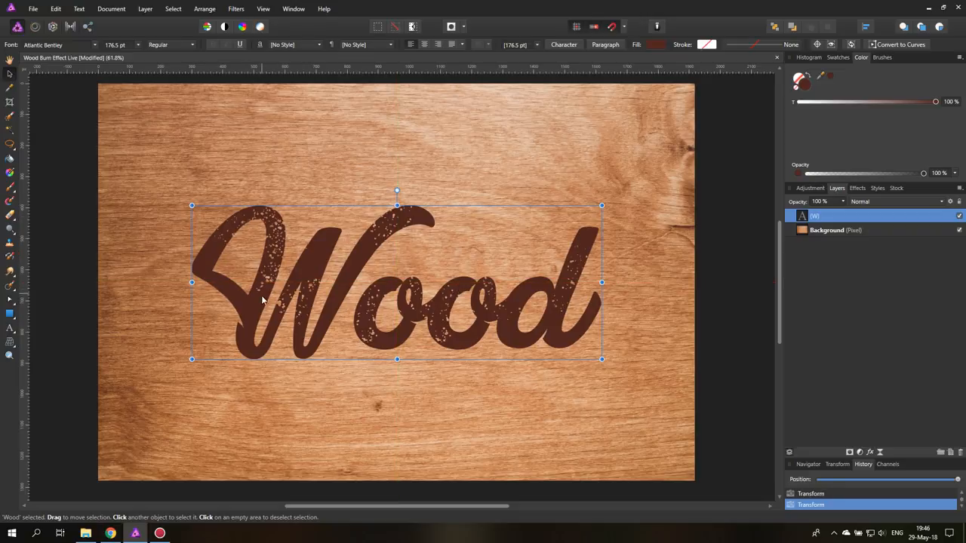
pyautogui.moveTo(296, 268)
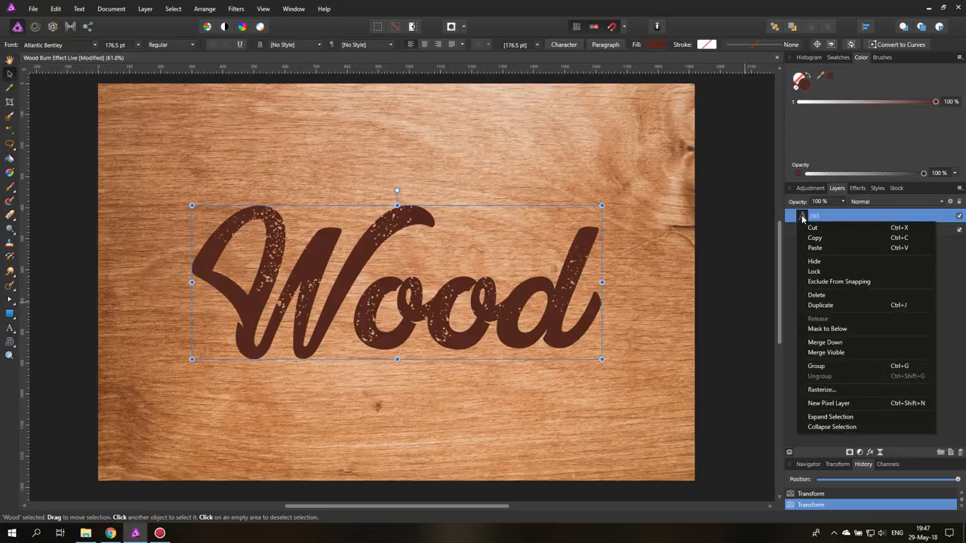
# Duplicate the Wood text, lock the lower copy, and load the black upper copy as a selection
pyautogui.click(821, 305)
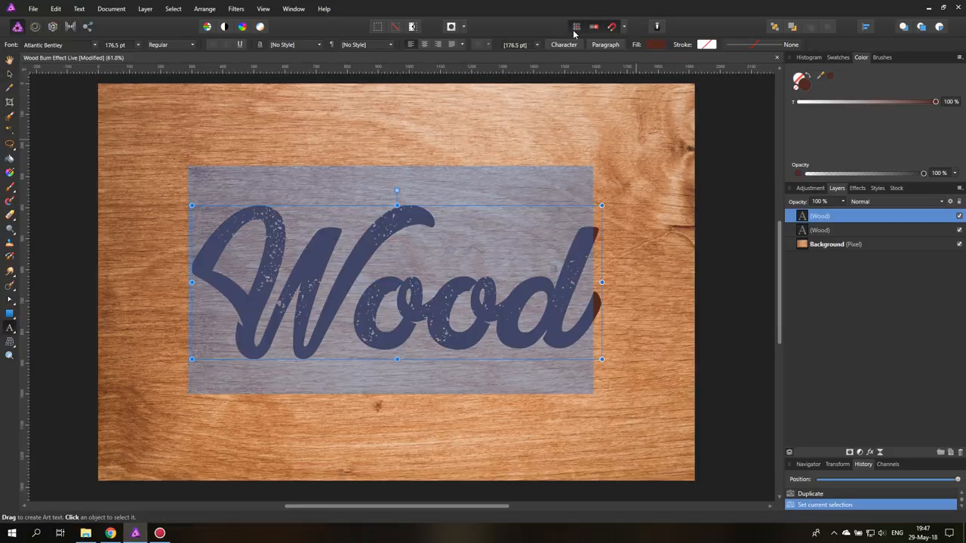
pyautogui.click(655, 44)
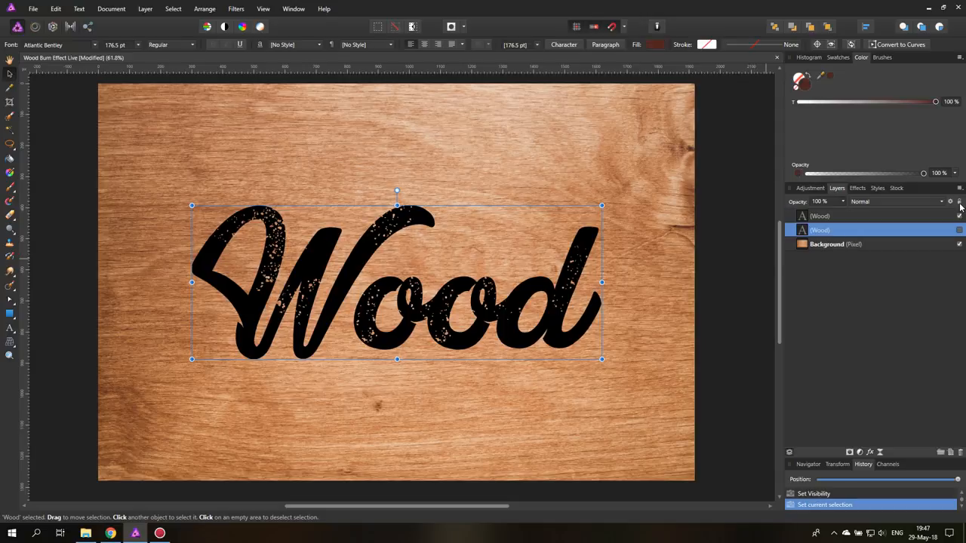
pyautogui.click(959, 230)
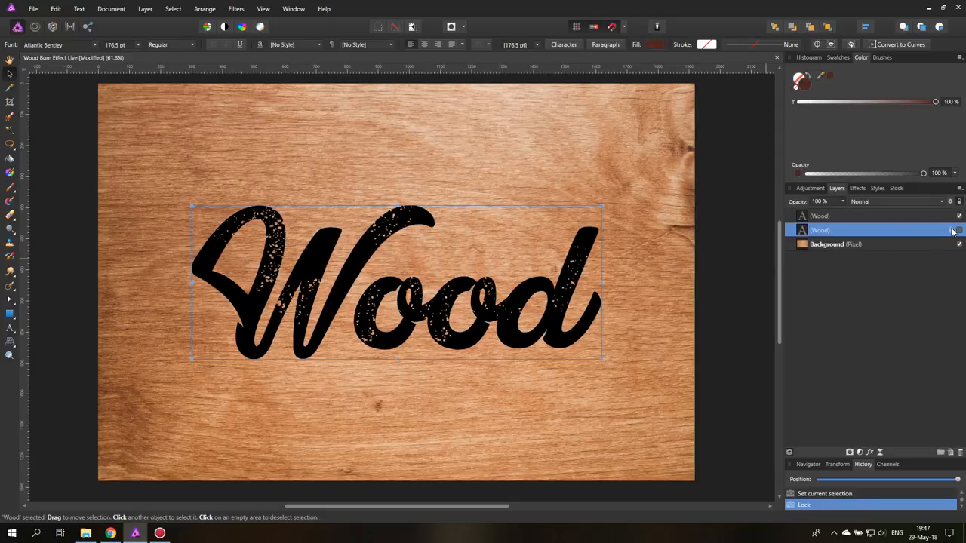
pyautogui.click(819, 215)
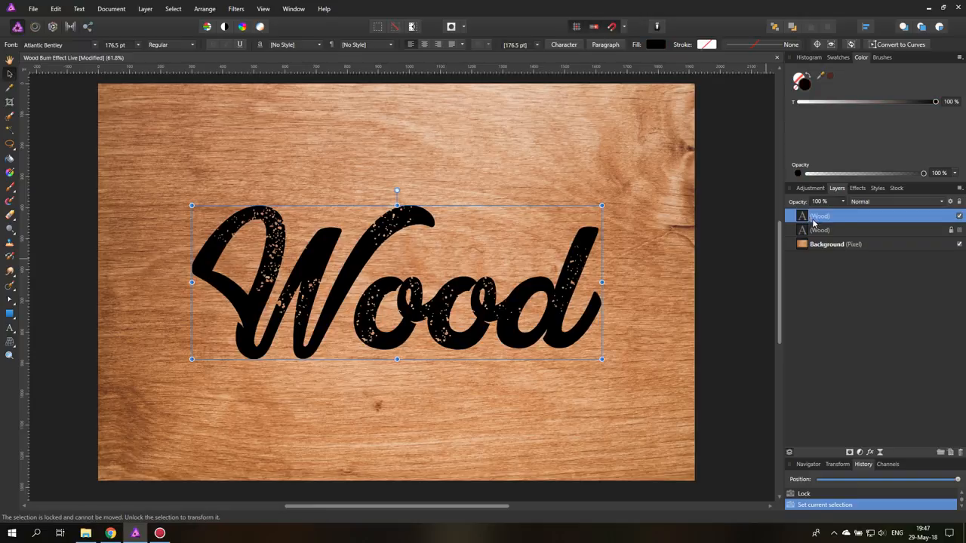
pyautogui.click(820, 215)
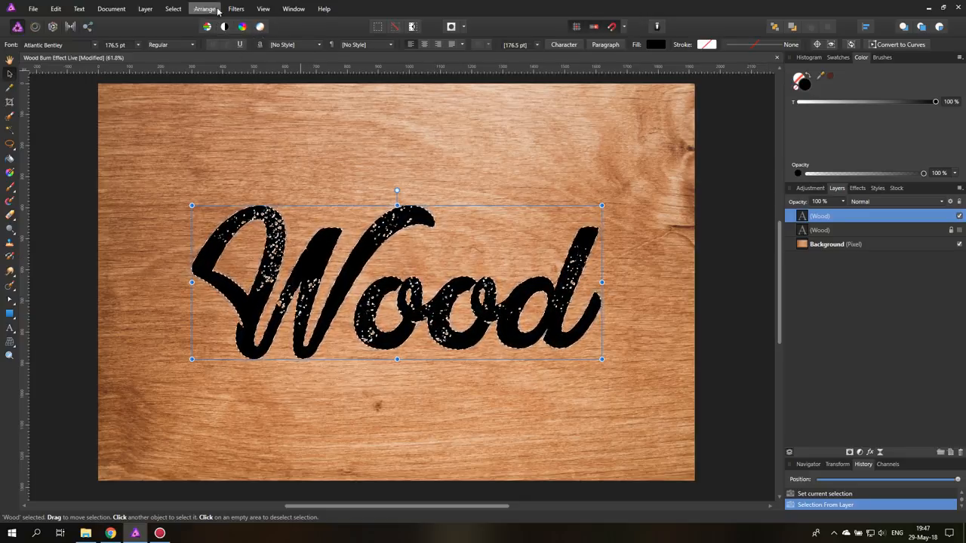
# Grow the text selection with a 7.1 px radius and add an empty pixel layer
pyautogui.click(173, 9)
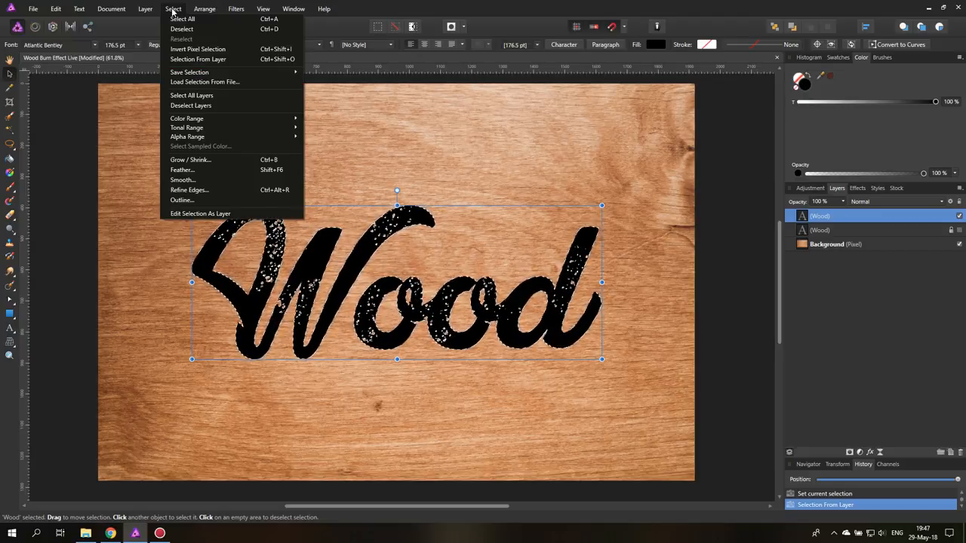
pyautogui.click(190, 159)
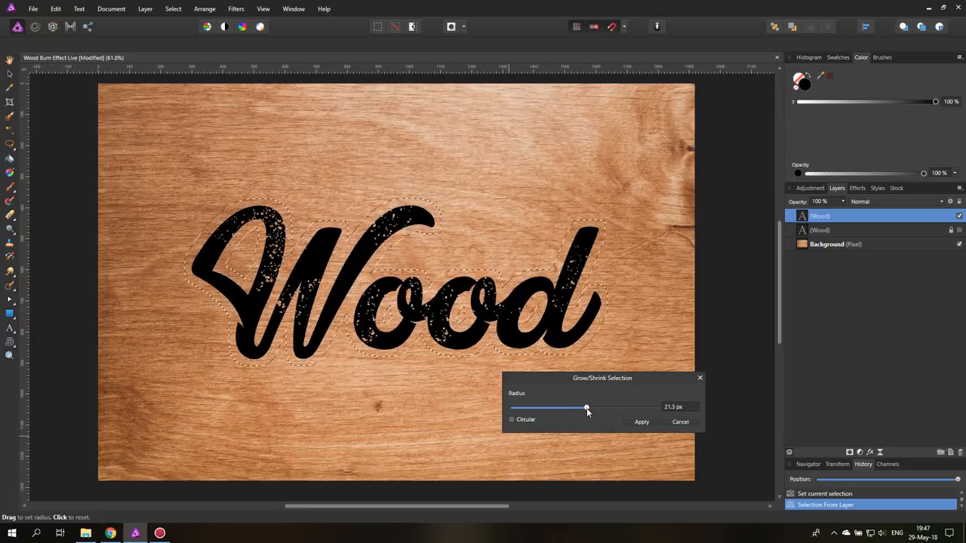
pyautogui.moveTo(588, 407); pyautogui.dragTo(584, 408)
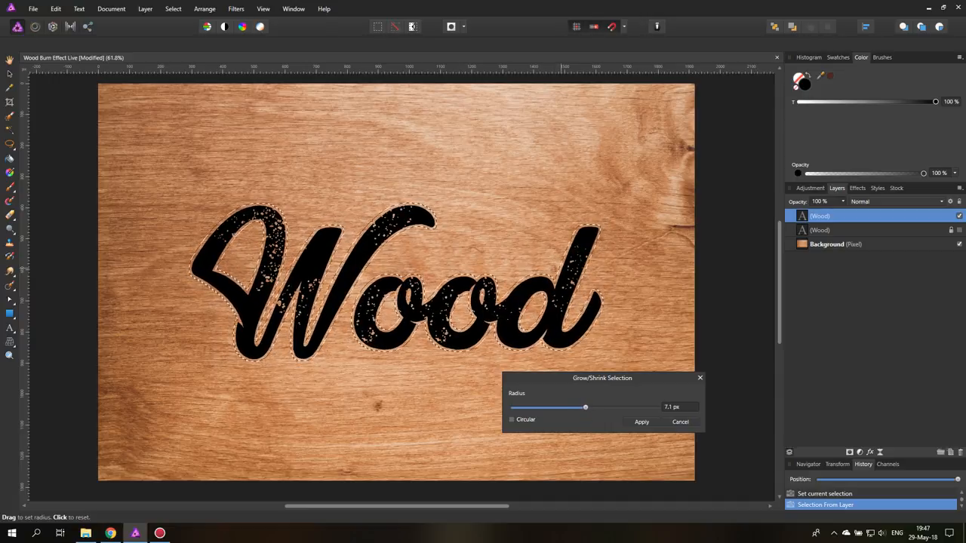
pyautogui.click(642, 422)
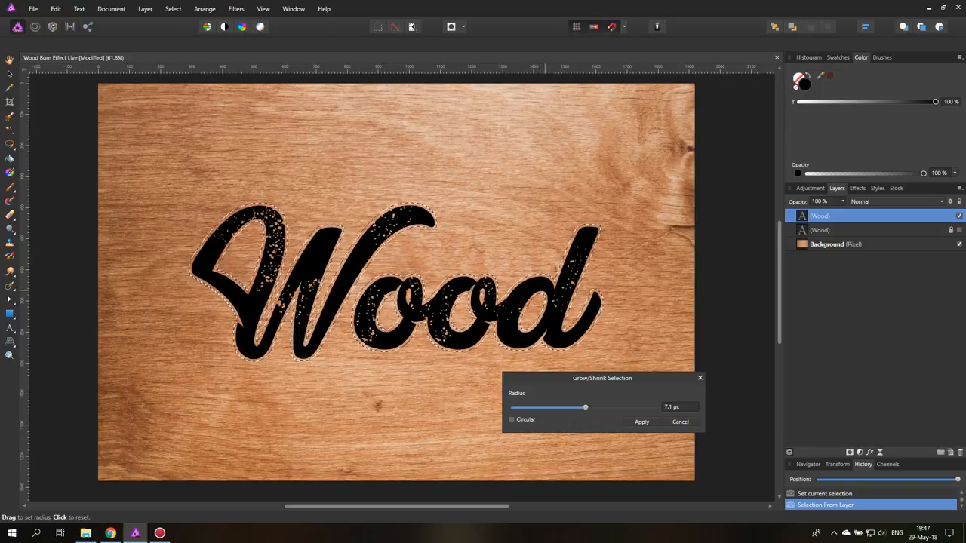
pyautogui.click(641, 422)
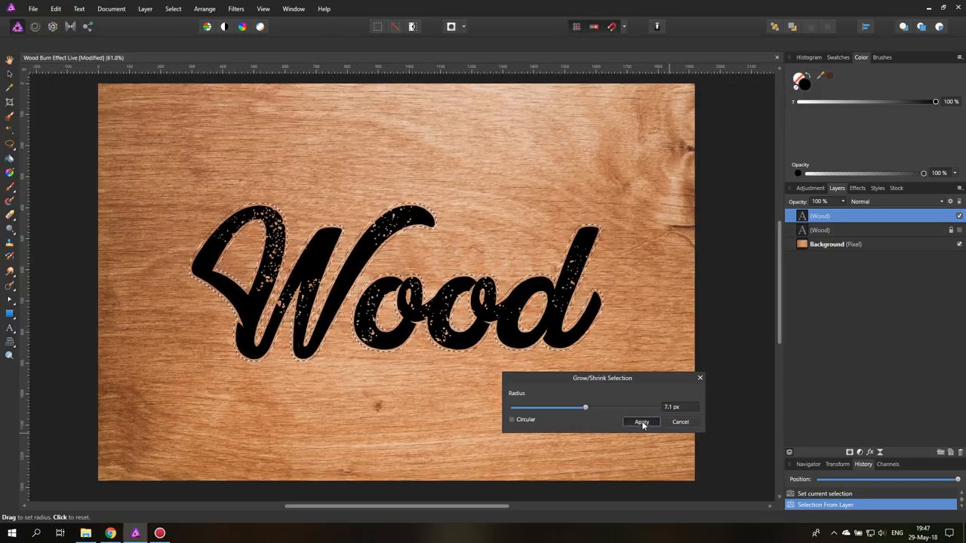
pyautogui.click(642, 422)
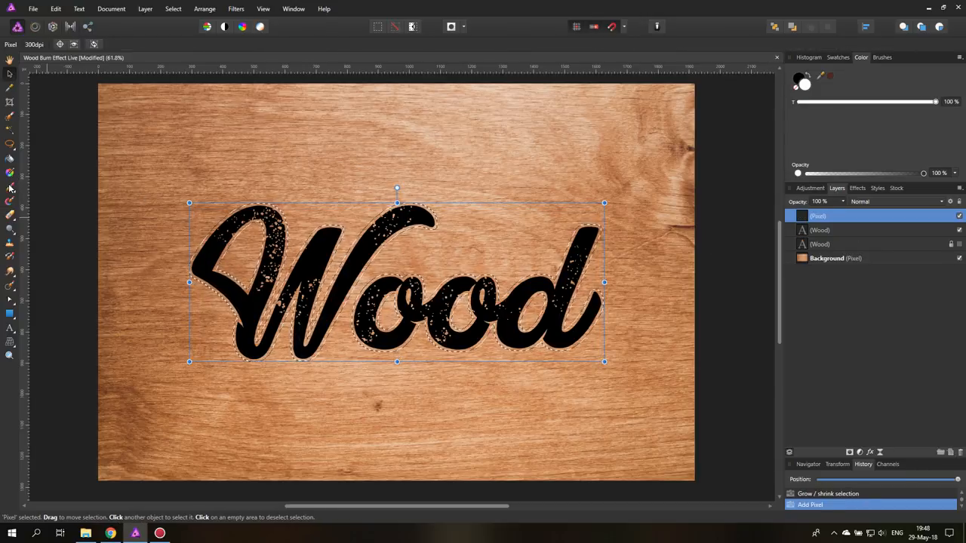
# Paint the grown selection solid black with the Paint Brush on the new pixel layer
pyautogui.click(9, 186)
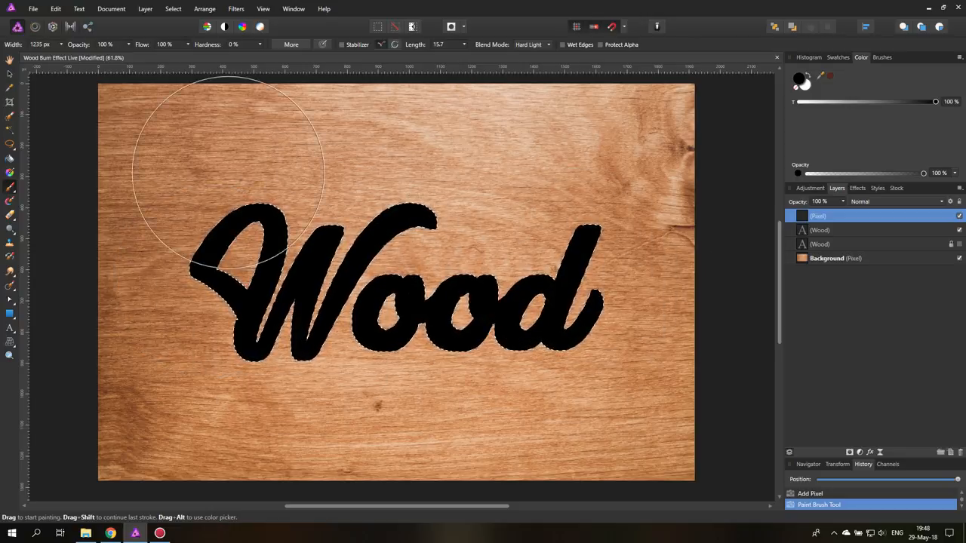
pyautogui.click(10, 60)
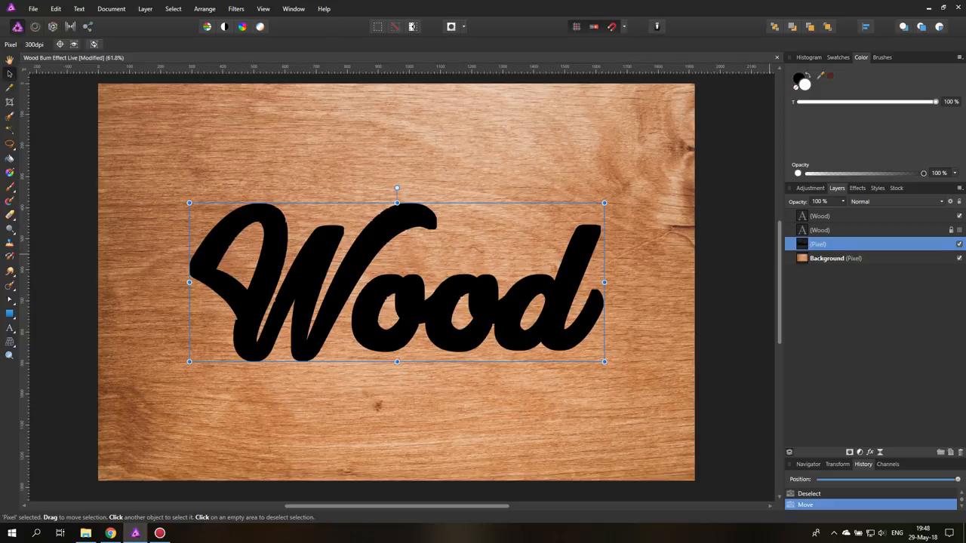
pyautogui.moveTo(236, 8)
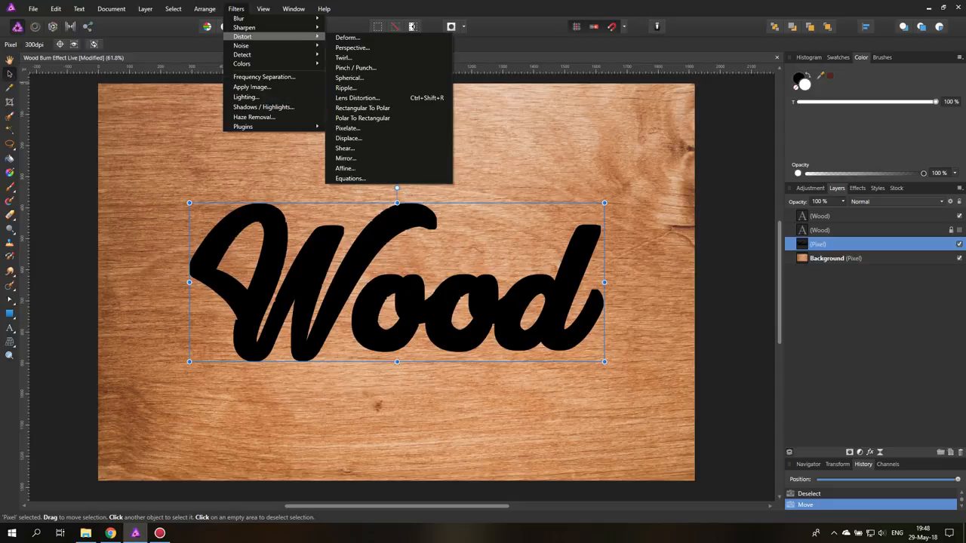
pyautogui.moveTo(345, 88)
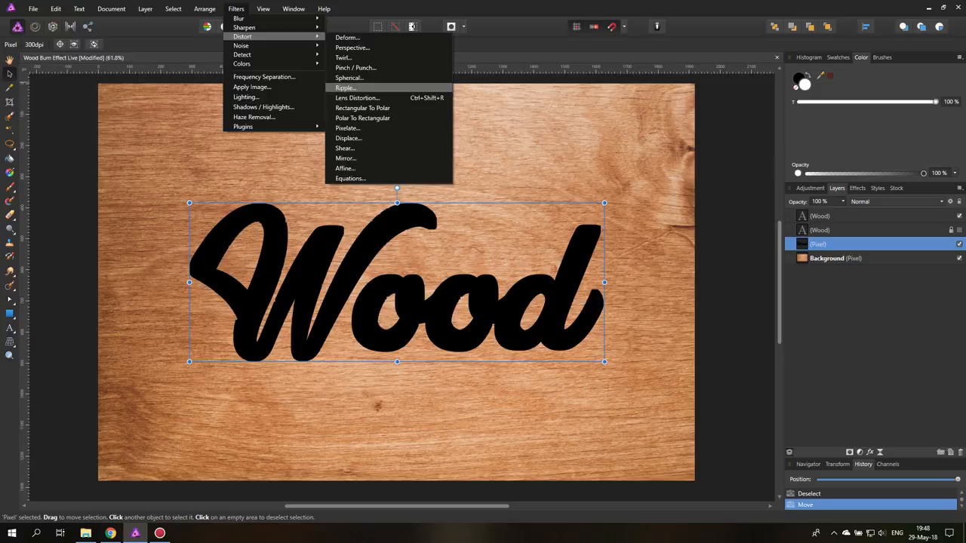
# Displace the black lettering using the layers beneath as map, strength about 27 px
pyautogui.click(348, 137)
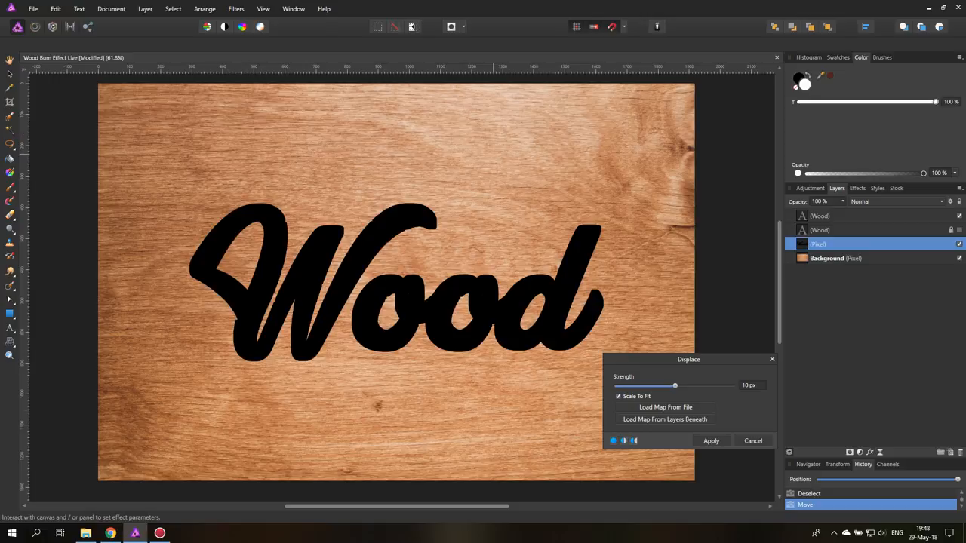
pyautogui.moveTo(689, 359); pyautogui.dragTo(608, 331)
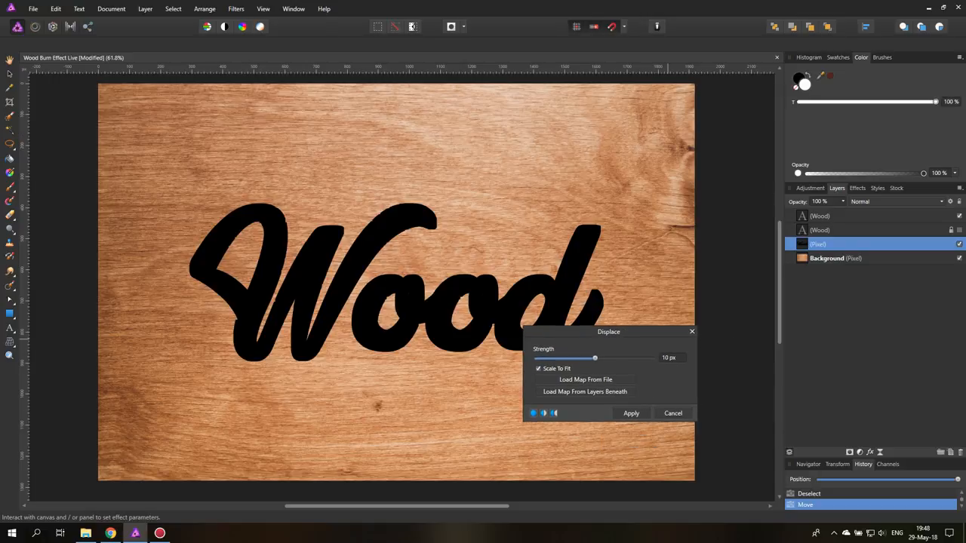
pyautogui.click(585, 391)
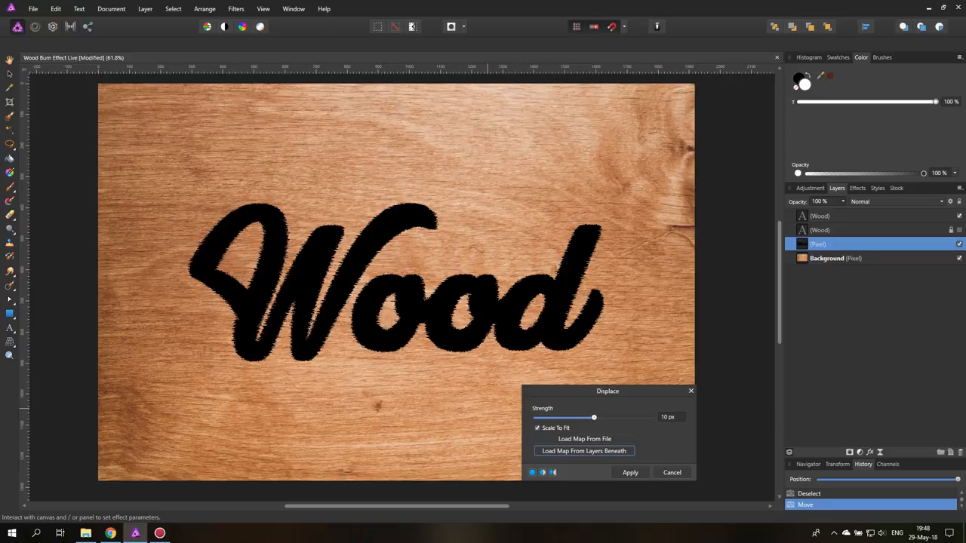
pyautogui.moveTo(593, 416); pyautogui.dragTo(595, 417)
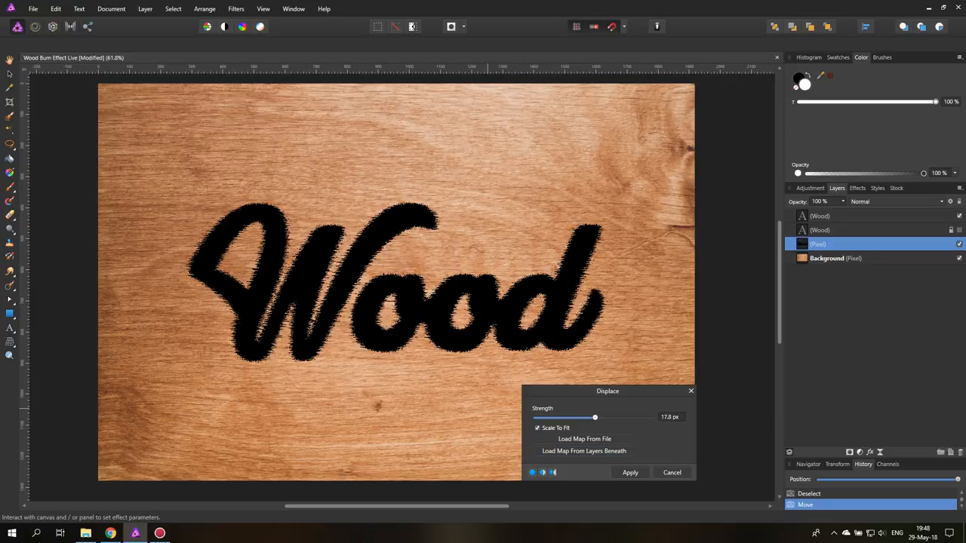
pyautogui.moveTo(596, 417); pyautogui.dragTo(596, 417)
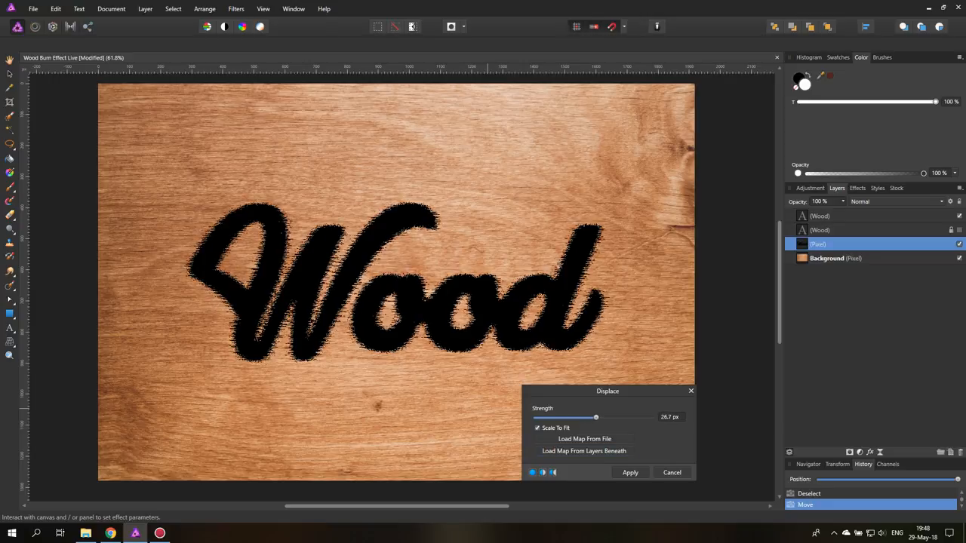
pyautogui.click(630, 473)
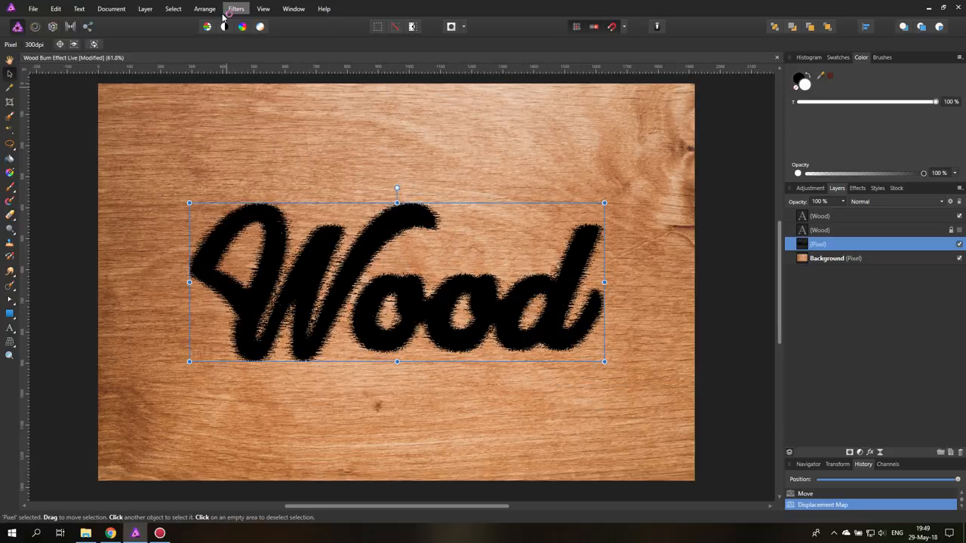
# Apply a small-radius Gaussian Blur to the roughened black lettering layer
pyautogui.click(236, 8)
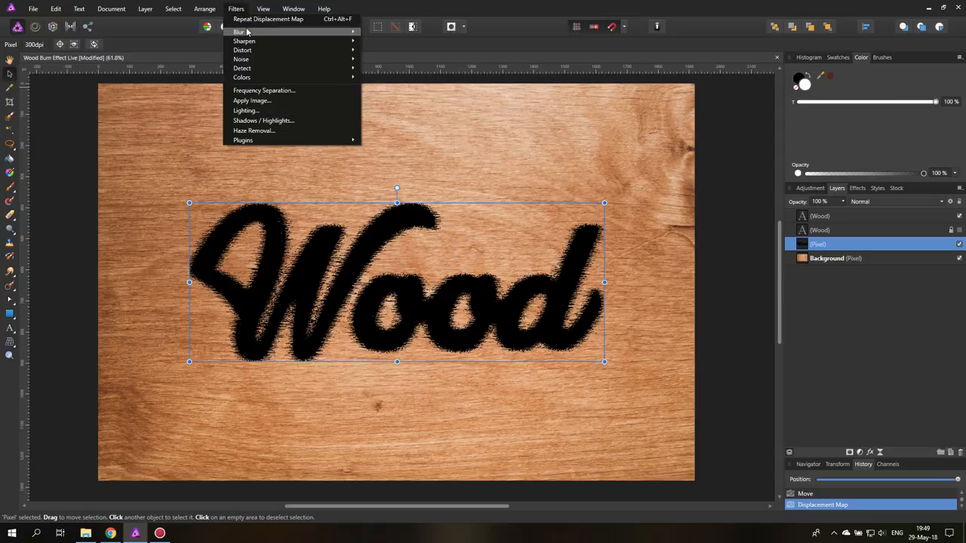
pyautogui.click(240, 31)
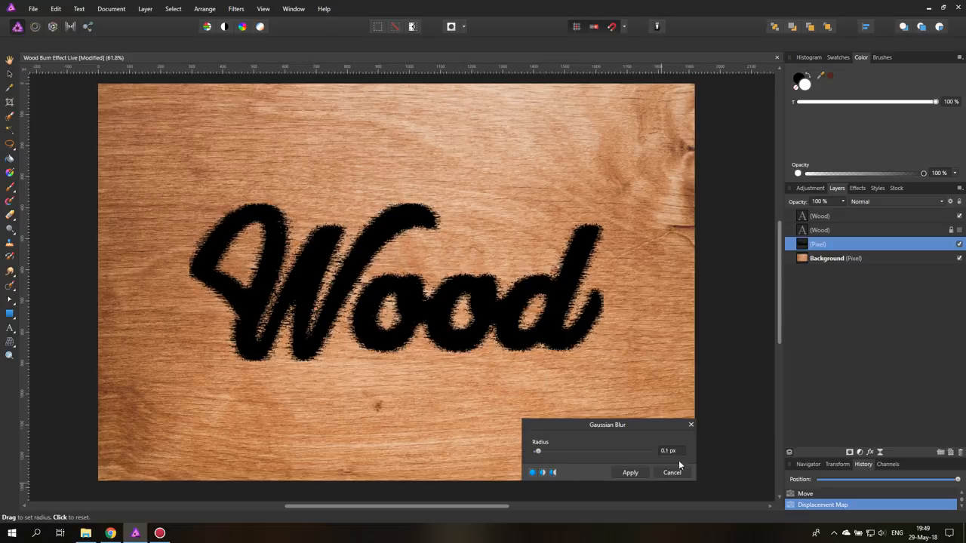
pyautogui.moveTo(668, 452)
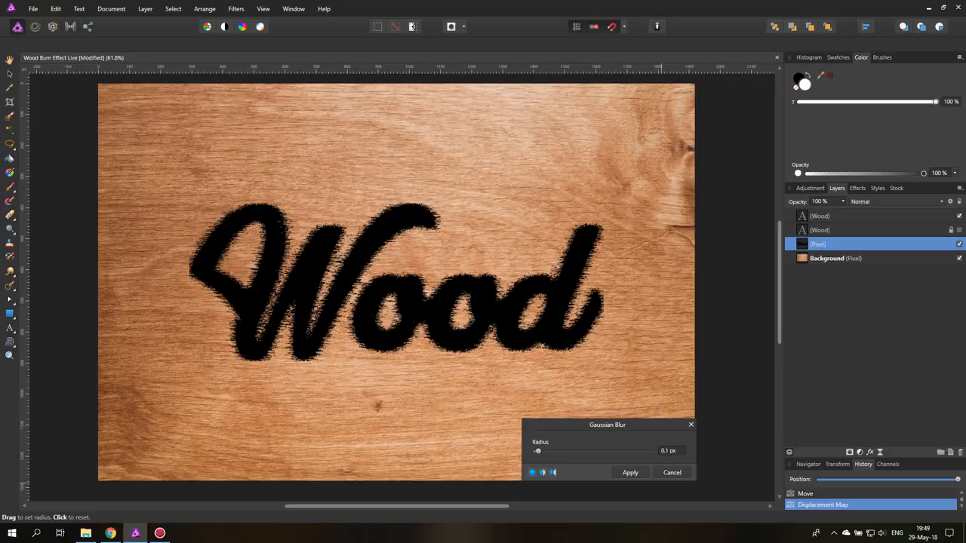
pyautogui.click(630, 472)
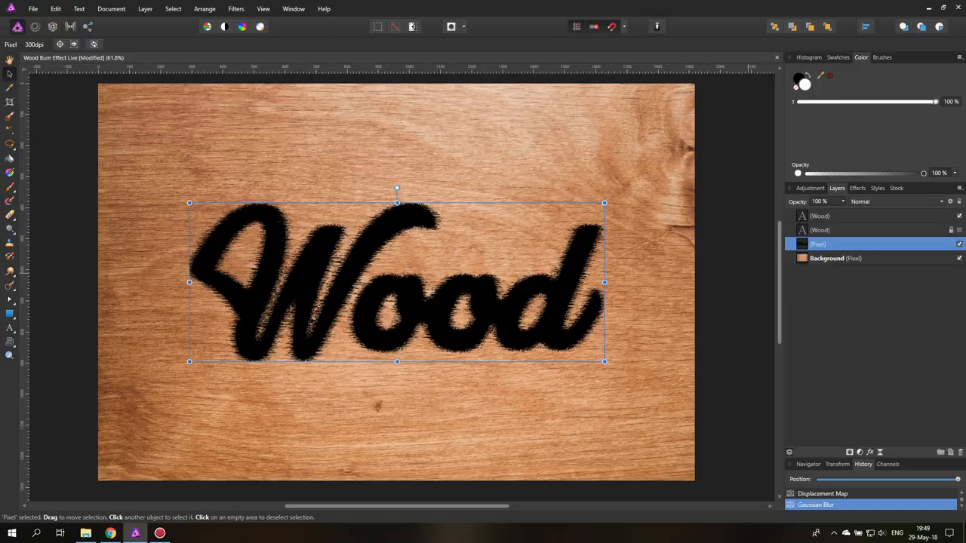
# Set the blurred black Pixel layer's blend mode to Soft Light
pyautogui.click(894, 202)
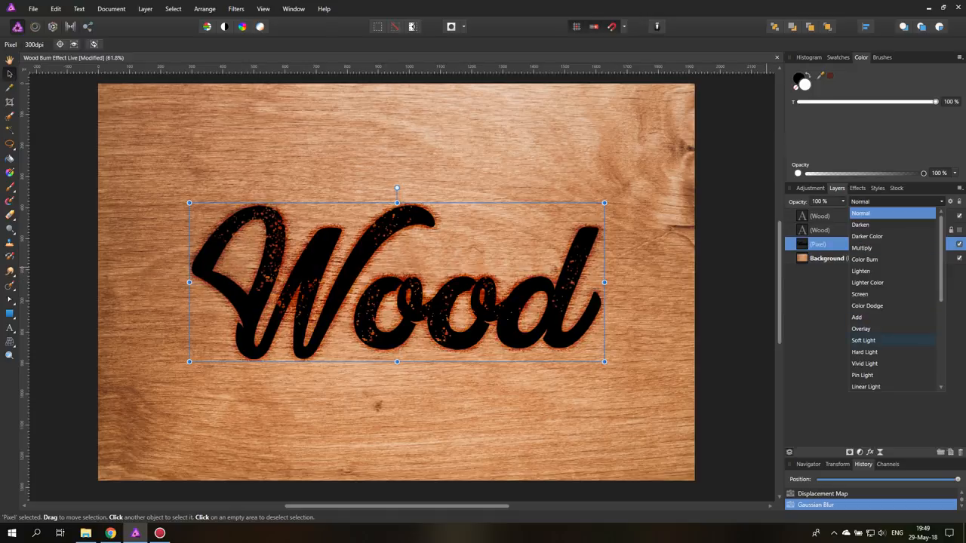
pyautogui.click(862, 341)
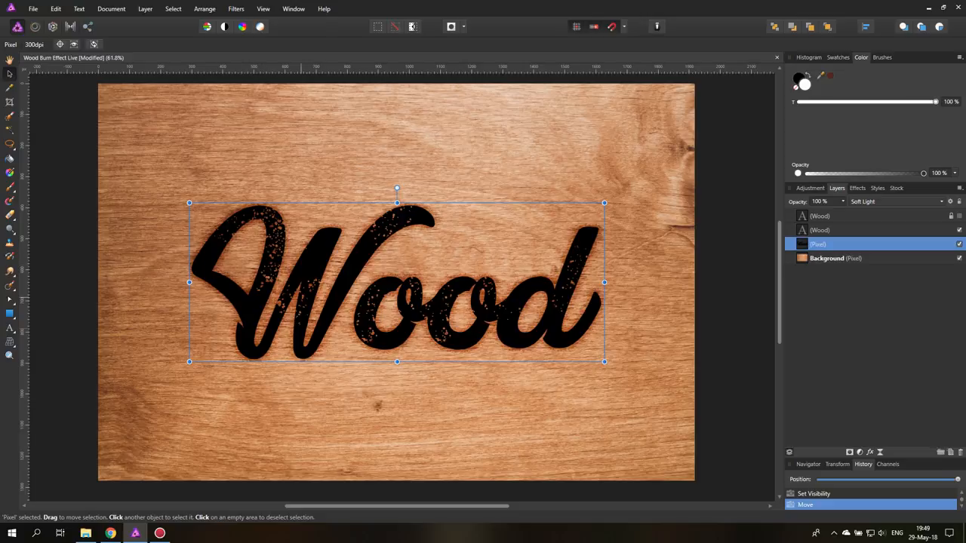
# Set the visible Wood text layer's blend mode to Overlay
pyautogui.click(821, 230)
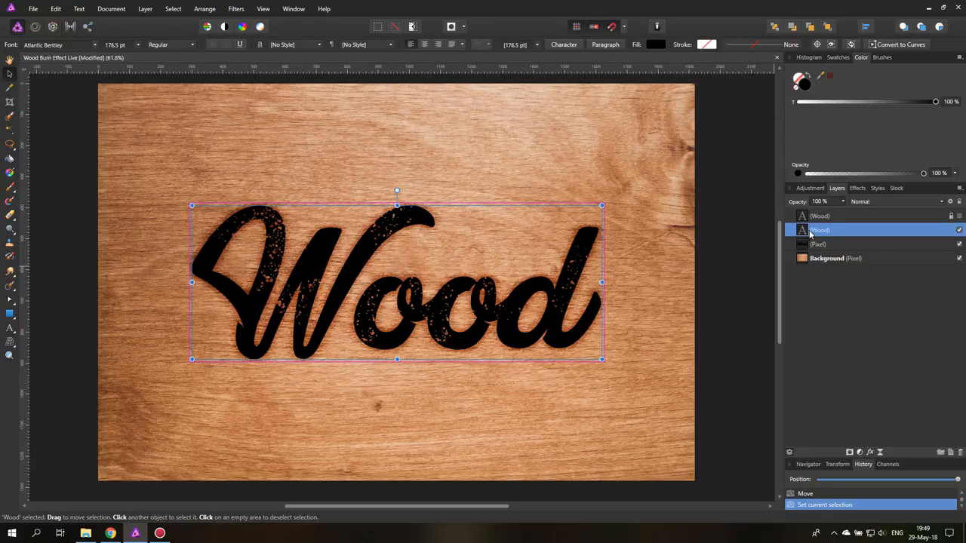
pyautogui.click(819, 230)
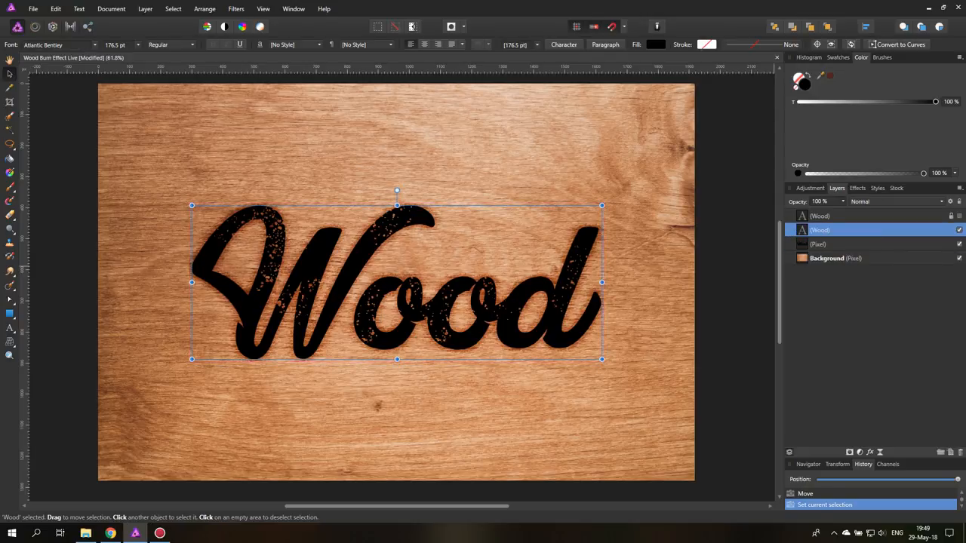
pyautogui.click(895, 201)
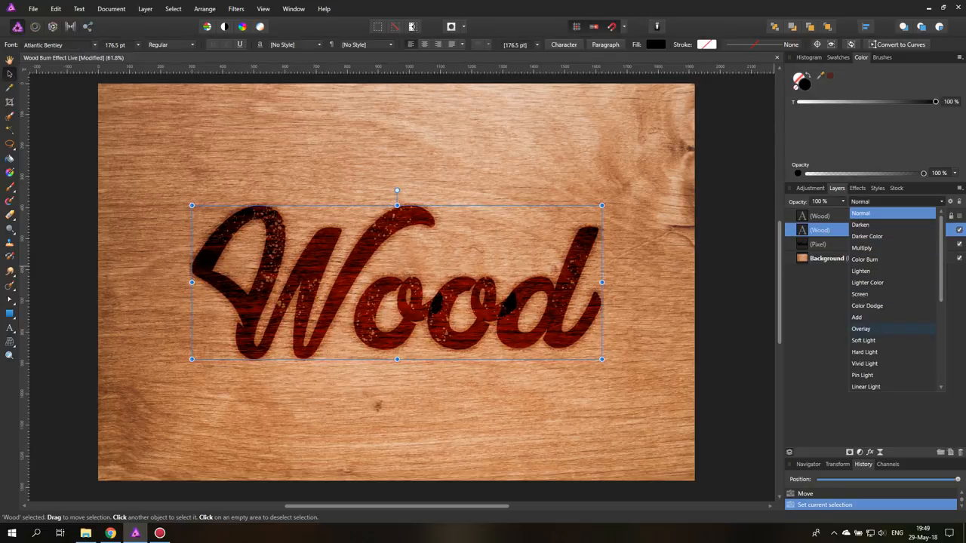
pyautogui.click(861, 328)
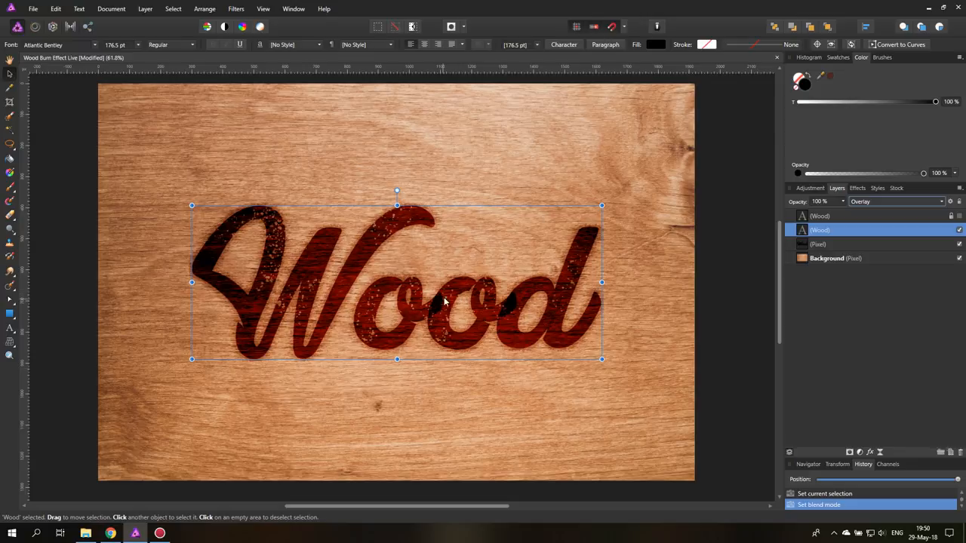
pyautogui.moveTo(432, 308)
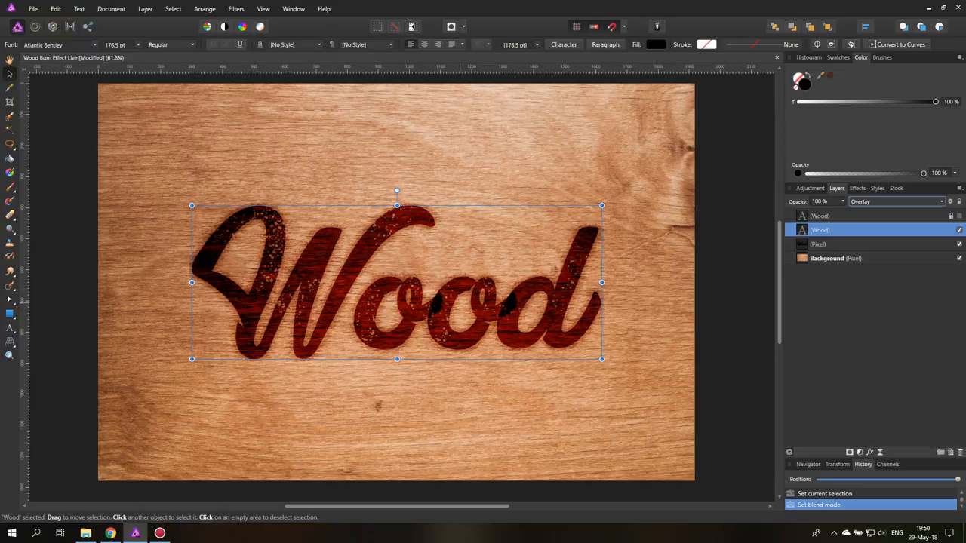
pyautogui.click(895, 202)
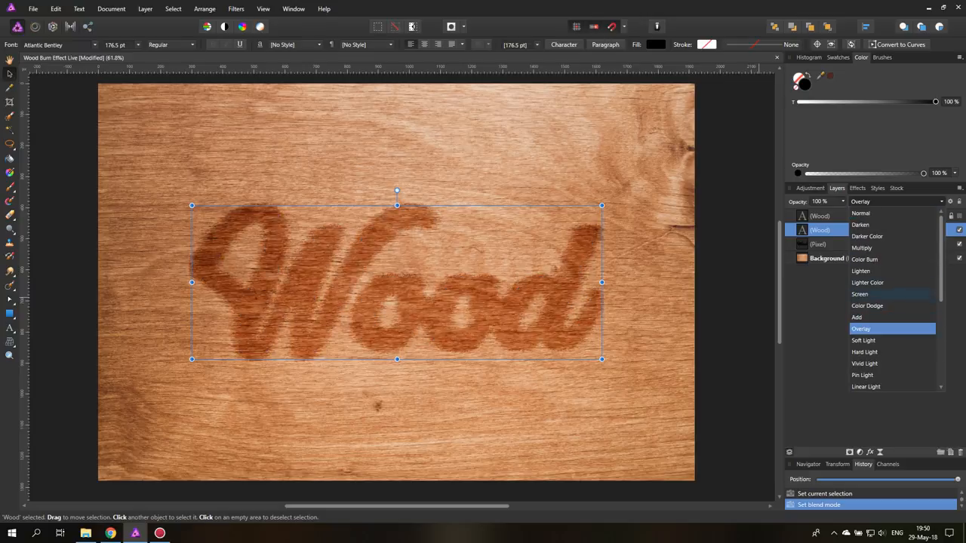
# Rasterize the Wood text layer and blend it in Overlay
pyautogui.click(862, 213)
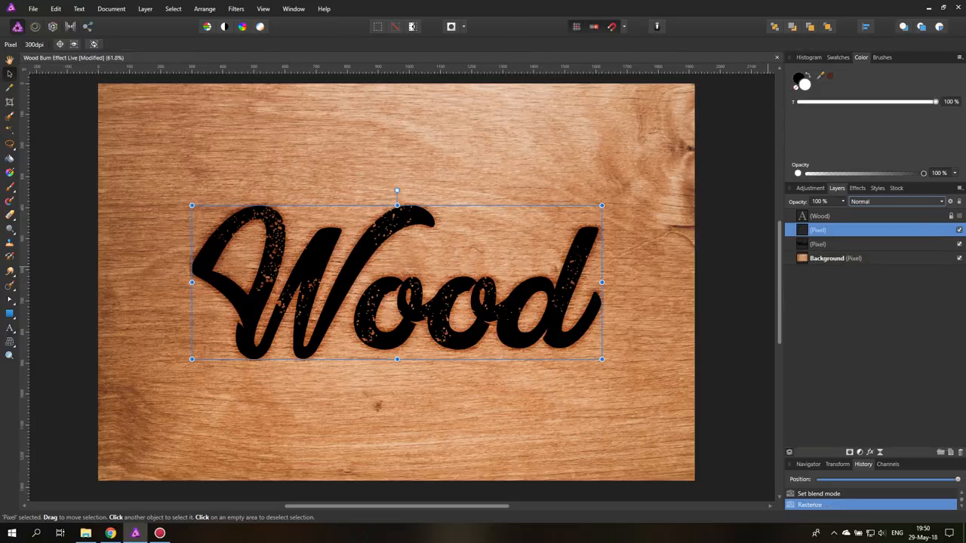
pyautogui.moveTo(396, 283); pyautogui.dragTo(413, 310)
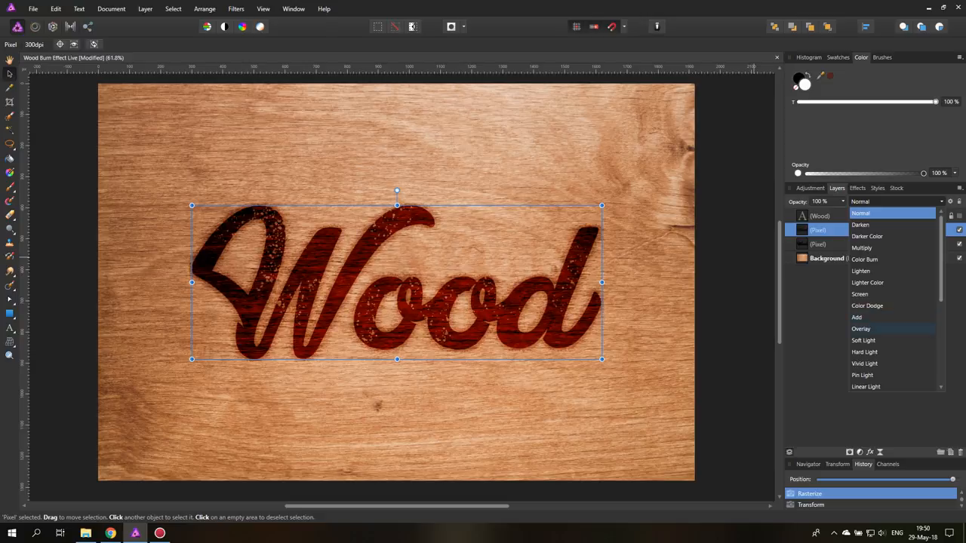
pyautogui.click(861, 328)
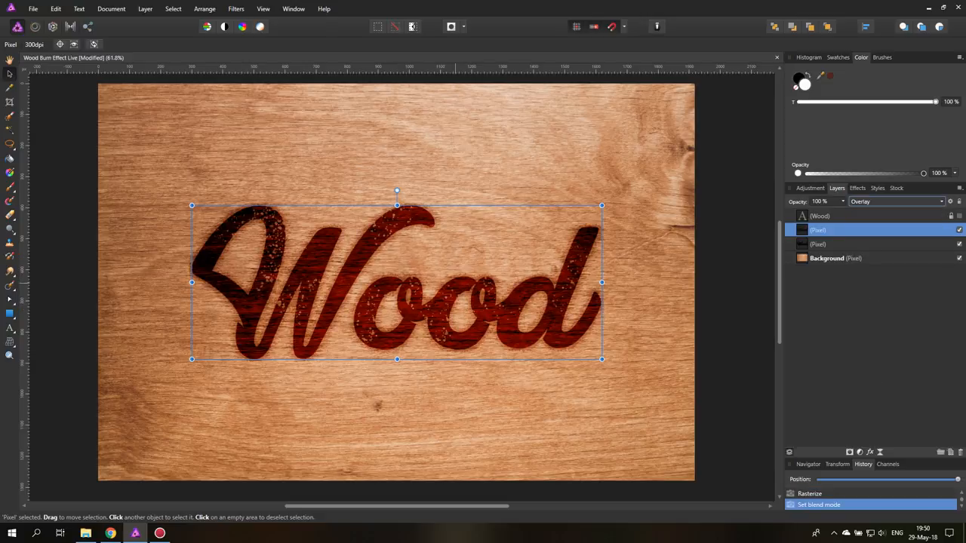
pyautogui.moveTo(811, 217)
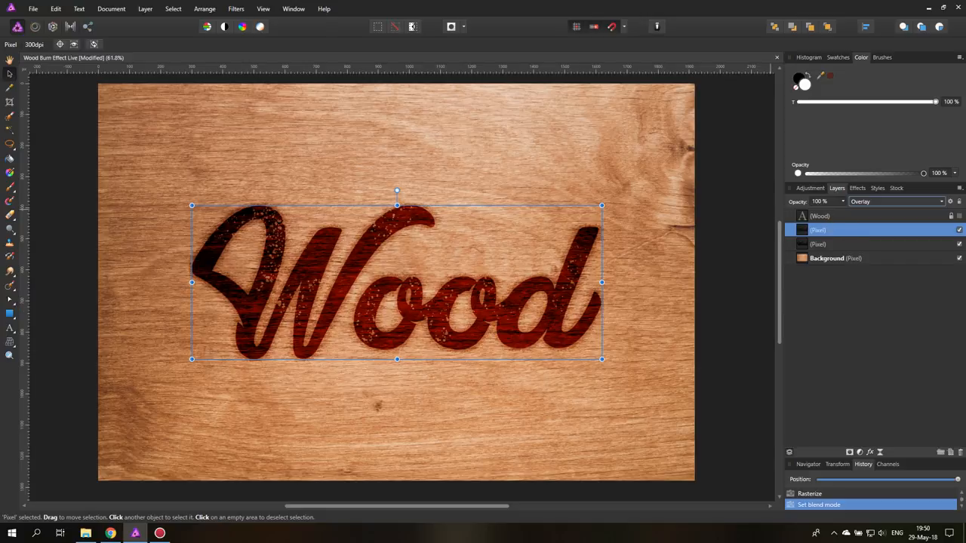
# Switch the lettering to Soft Light blending with blend gamma raised to 1.45
pyautogui.doubleClick(819, 230)
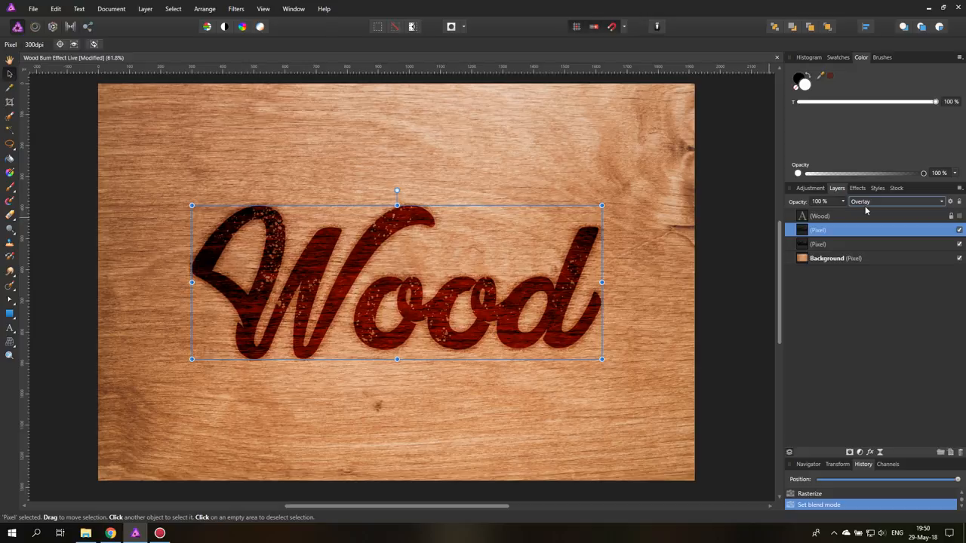
pyautogui.click(894, 201)
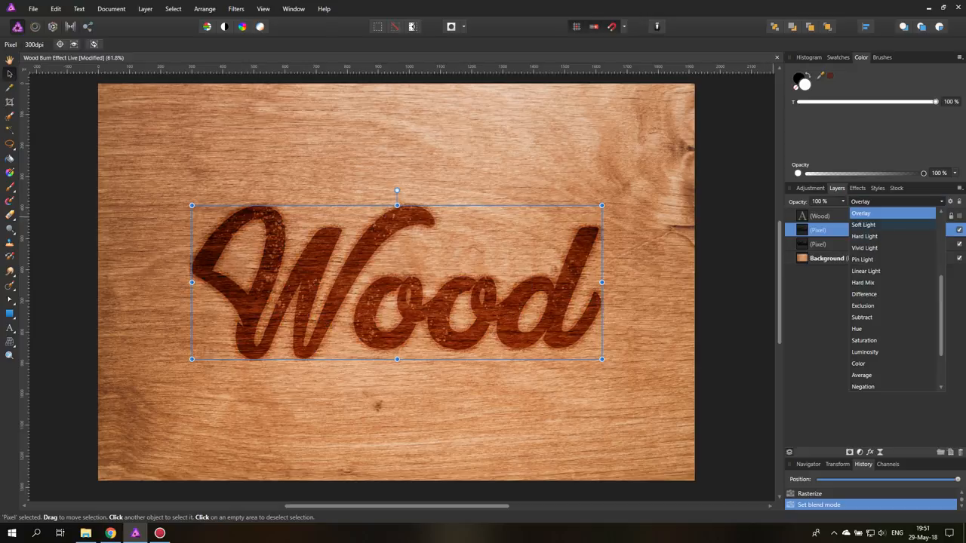
pyautogui.click(863, 225)
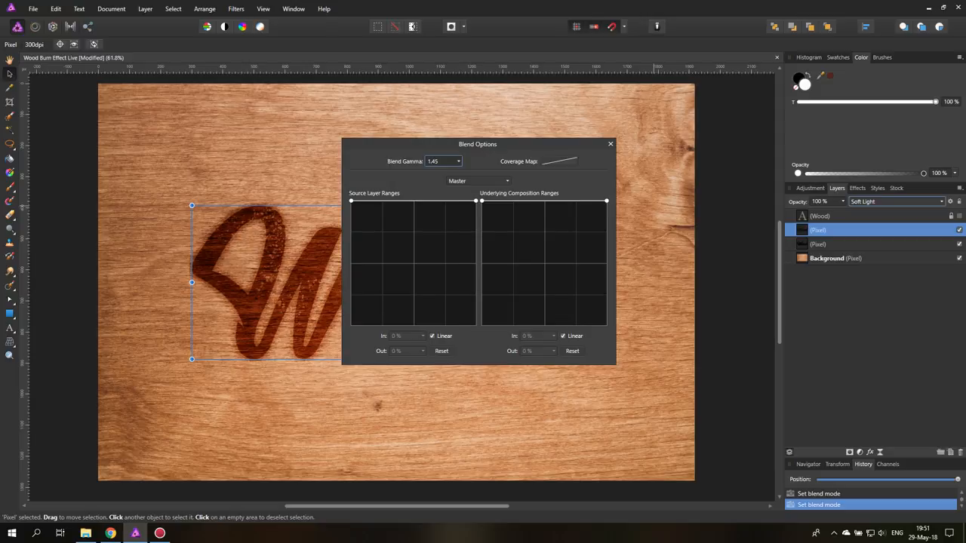
# Drag the Underlying Composition Ranges dark point down to about 66% and close Blend Options
pyautogui.moveTo(477, 145); pyautogui.dragTo(506, 287)
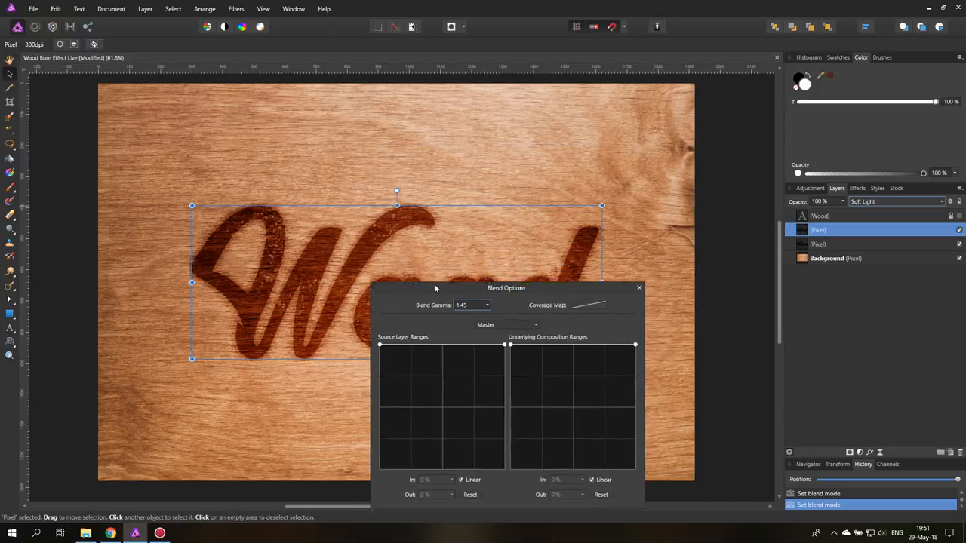
pyautogui.moveTo(506, 288); pyautogui.dragTo(676, 189)
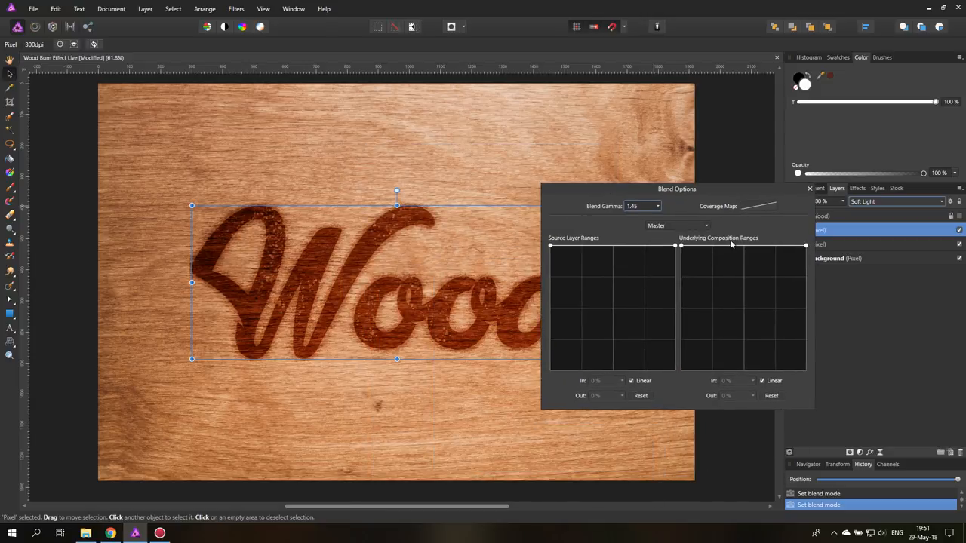
pyautogui.moveTo(677, 189); pyautogui.dragTo(765, 170)
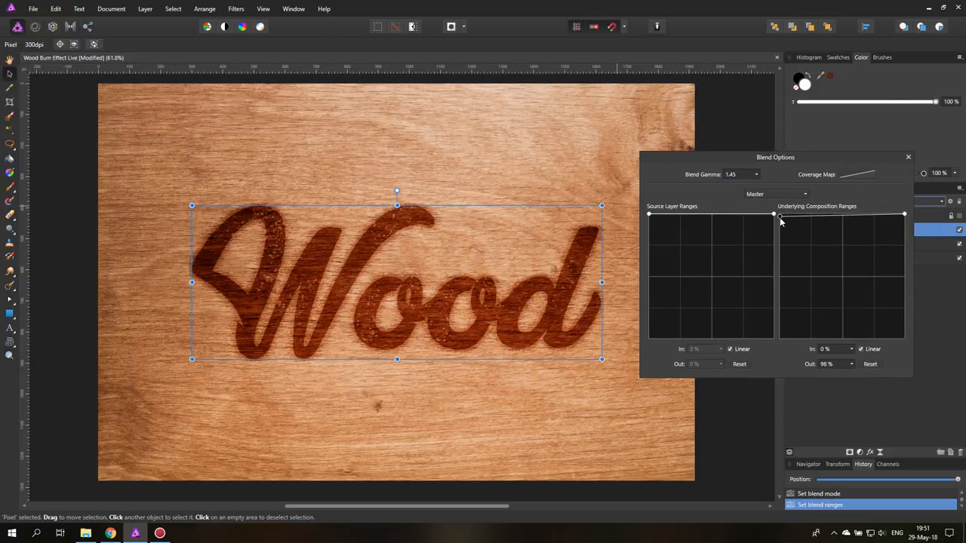
pyautogui.moveTo(904, 214); pyautogui.dragTo(780, 286)
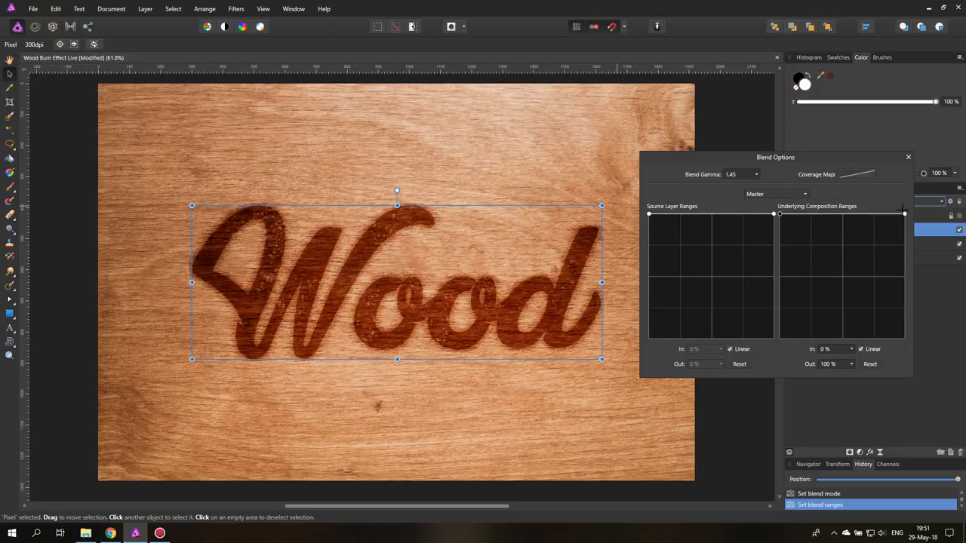
pyautogui.moveTo(904, 213); pyautogui.dragTo(904, 284)
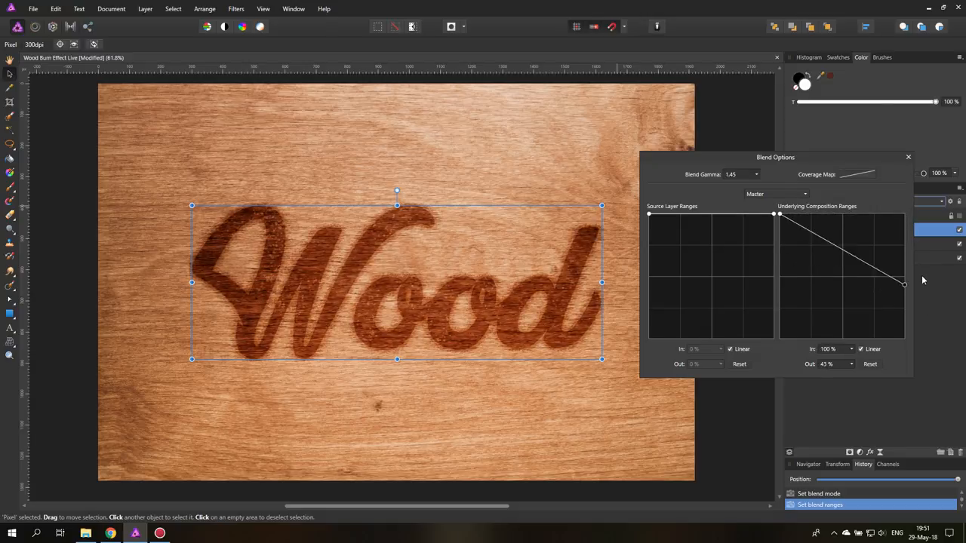
pyautogui.moveTo(903, 285); pyautogui.dragTo(903, 306)
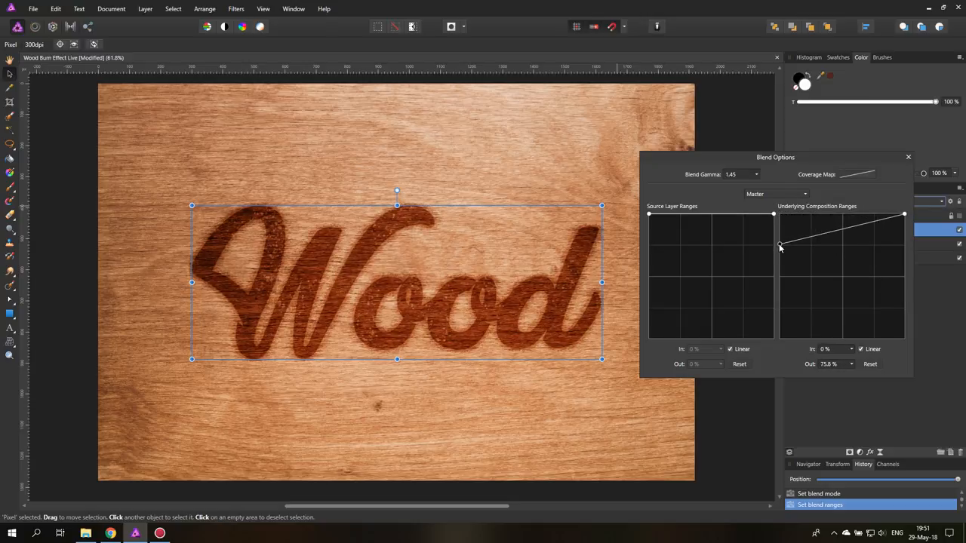
pyautogui.moveTo(781, 248); pyautogui.dragTo(782, 240)
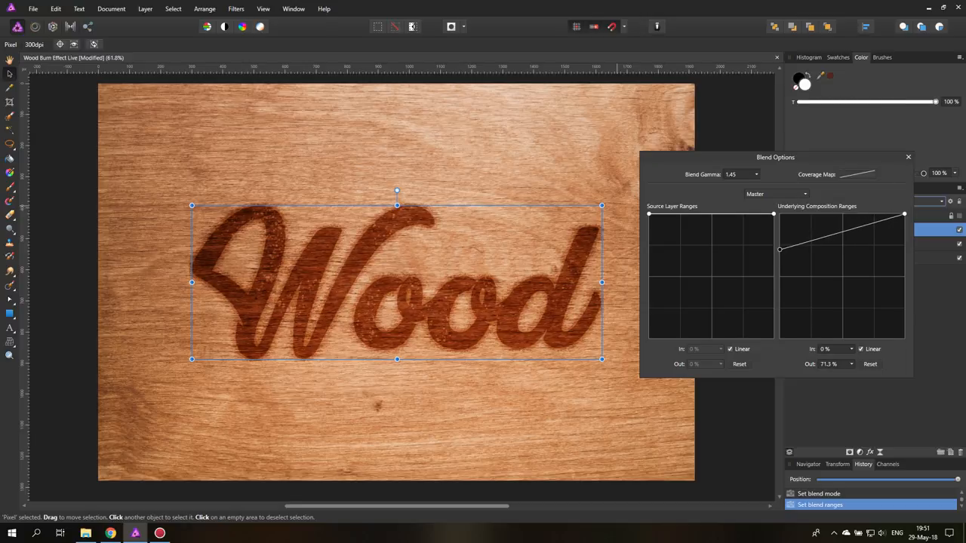
pyautogui.moveTo(781, 249); pyautogui.dragTo(780, 242)
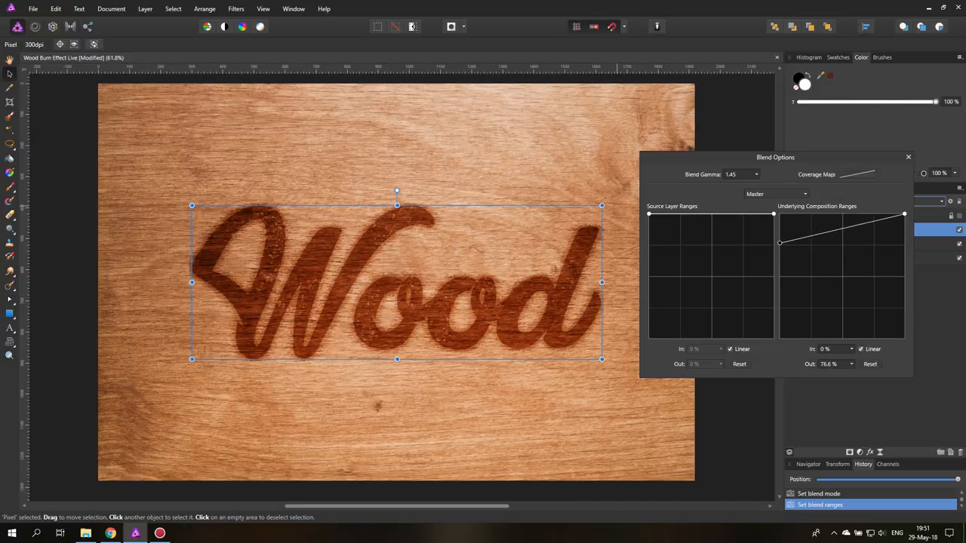
pyautogui.moveTo(779, 242); pyautogui.dragTo(779, 256)
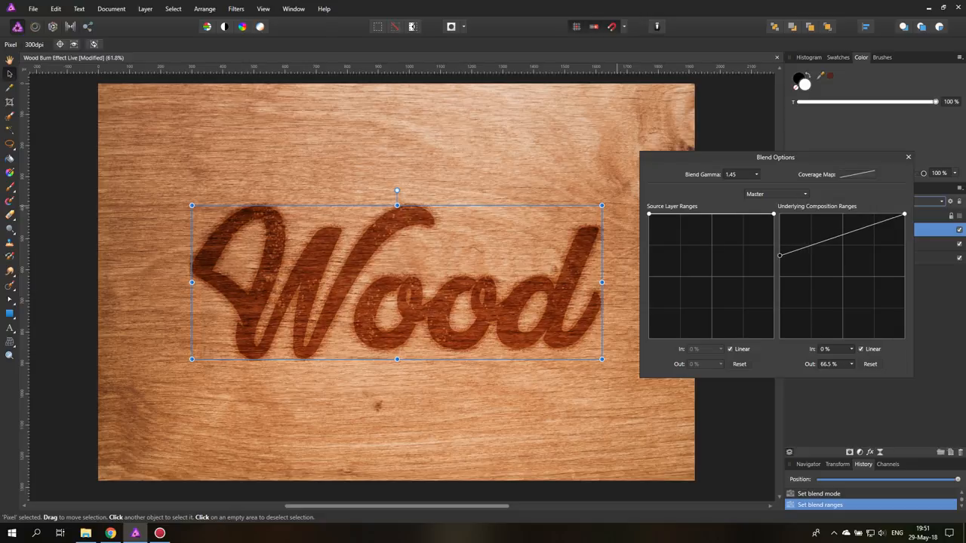
pyautogui.click(908, 157)
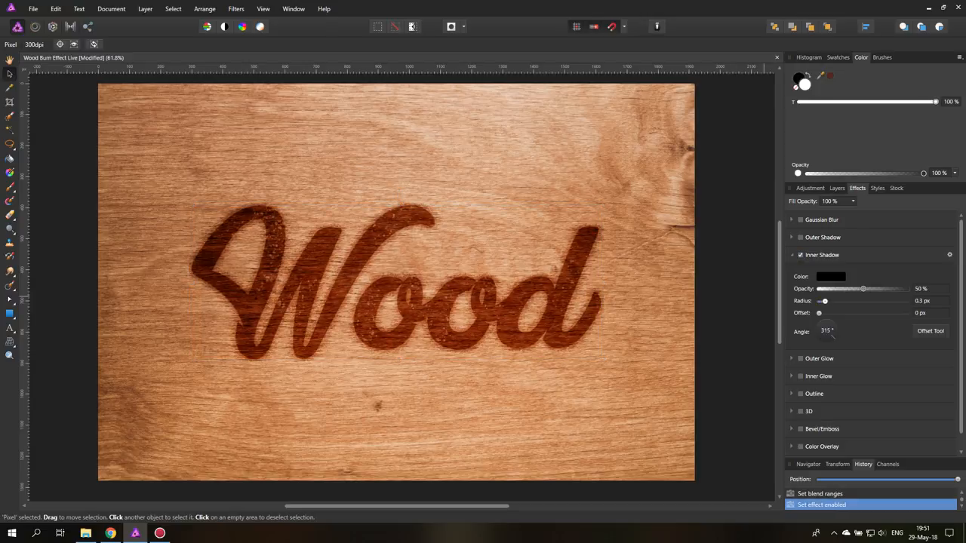
# Set the inner shadow offset to about 6.3 px and radius to about 1.8 px
pyautogui.moveTo(819, 313); pyautogui.dragTo(855, 313)
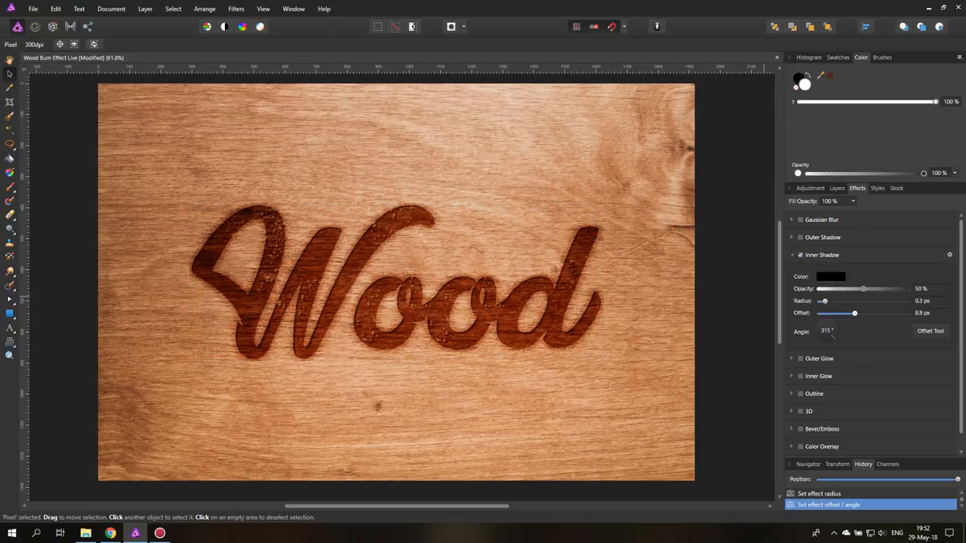
pyautogui.moveTo(855, 312); pyautogui.dragTo(852, 313)
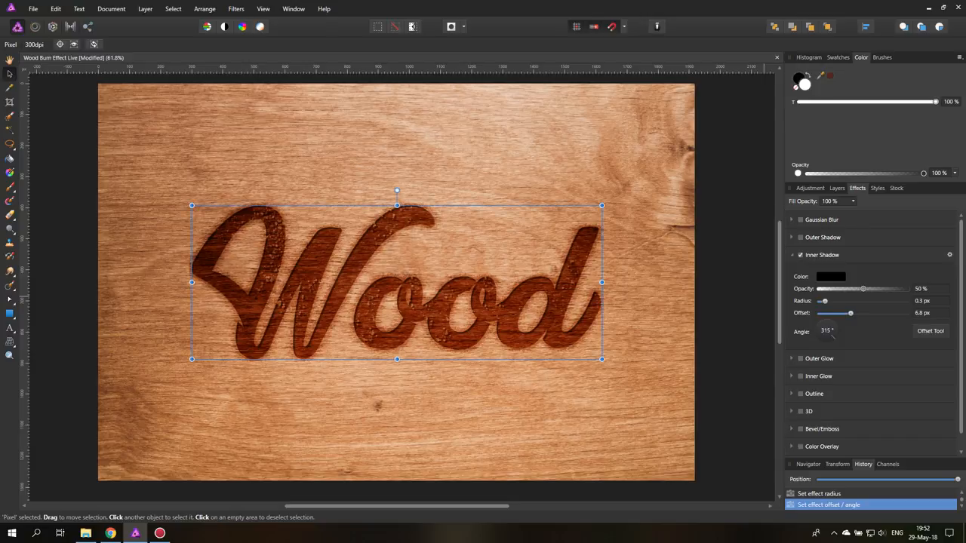
pyautogui.moveTo(823, 301); pyautogui.dragTo(843, 301)
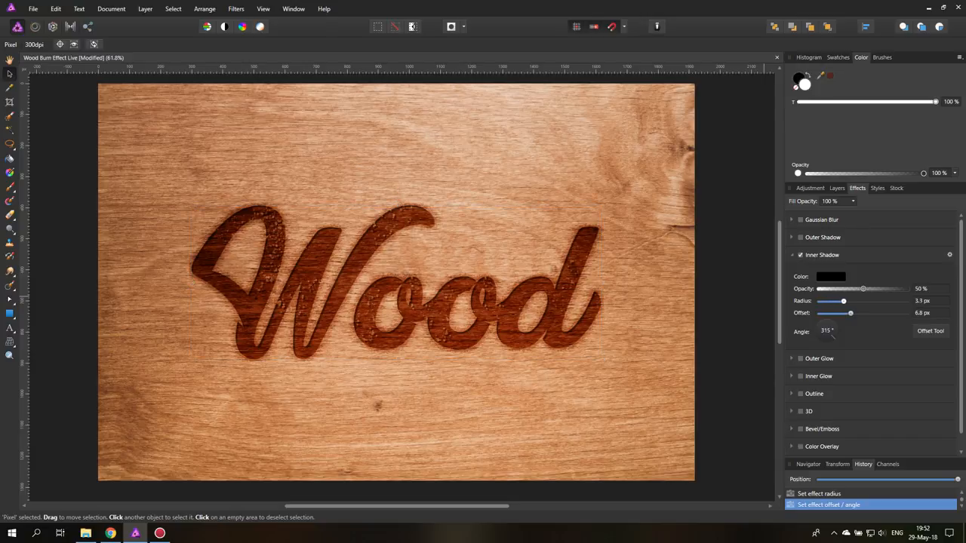
pyautogui.moveTo(843, 302); pyautogui.dragTo(846, 301)
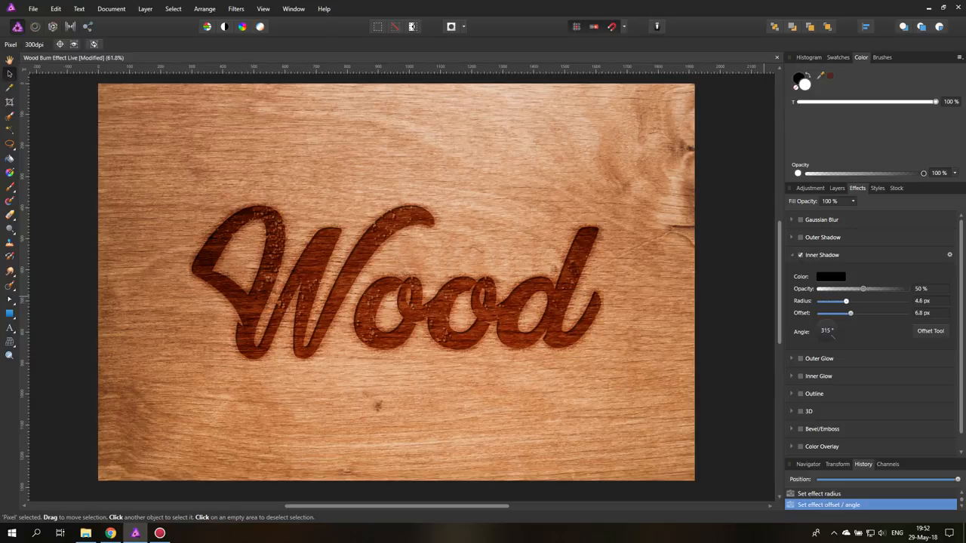
pyautogui.moveTo(845, 300); pyautogui.dragTo(840, 301)
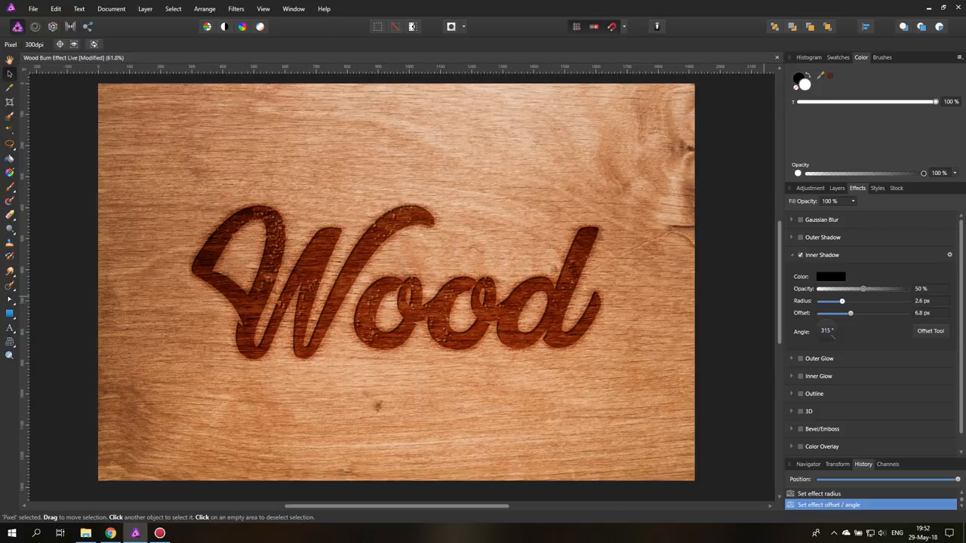
pyautogui.click(396, 283)
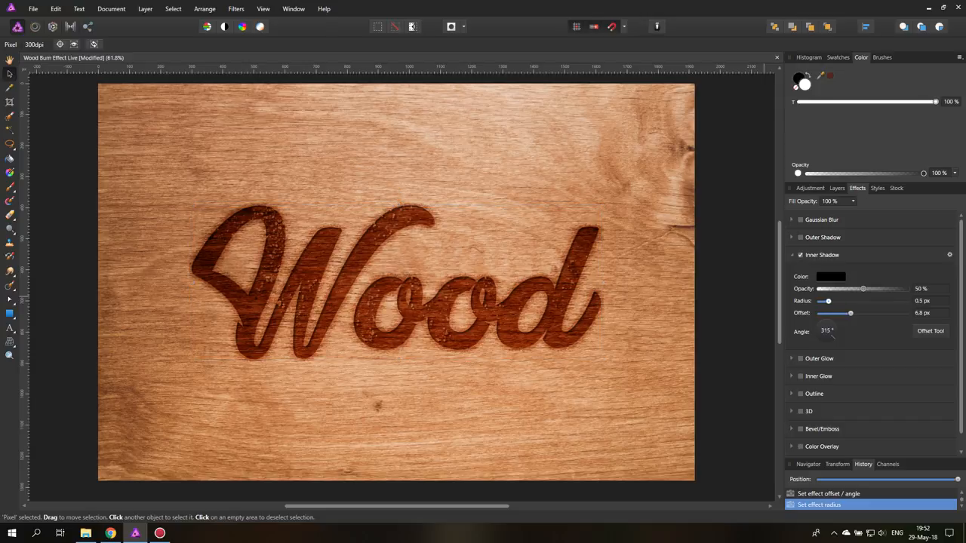
pyautogui.moveTo(826, 302); pyautogui.dragTo(843, 301)
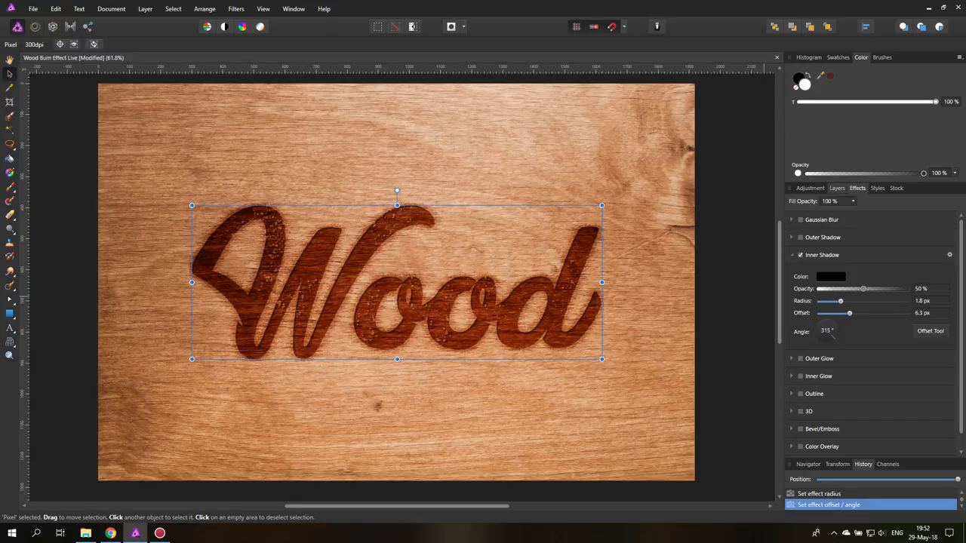
# Bring the Layers panel list back into view
pyautogui.click(836, 188)
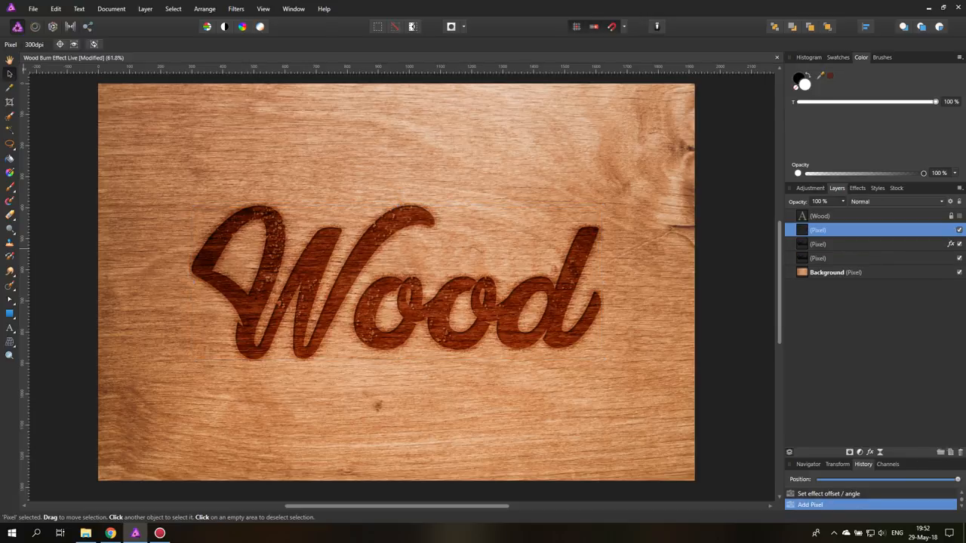
pyautogui.moveTo(10, 187)
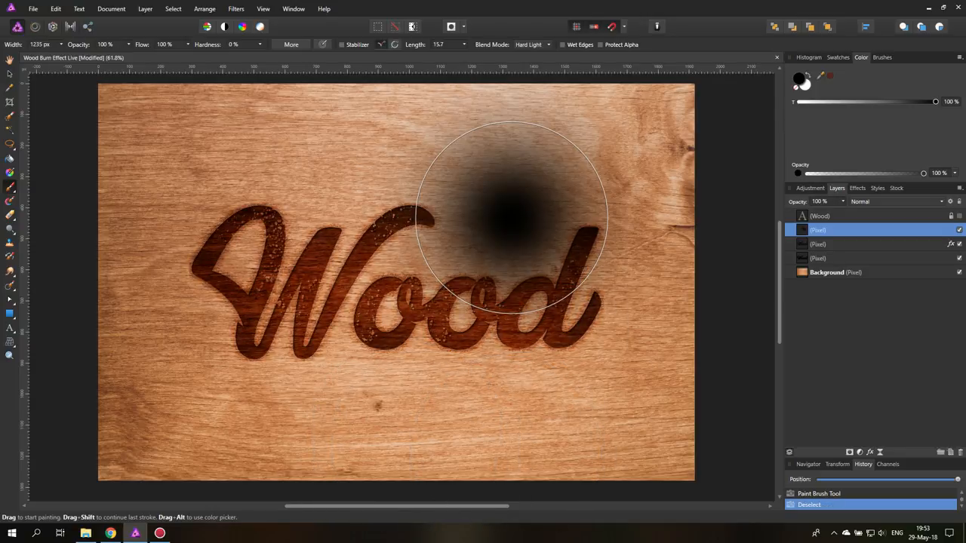
# Switch to the Erase Brush, then toggle the darkening layer's visibility to compare
pyautogui.click(10, 60)
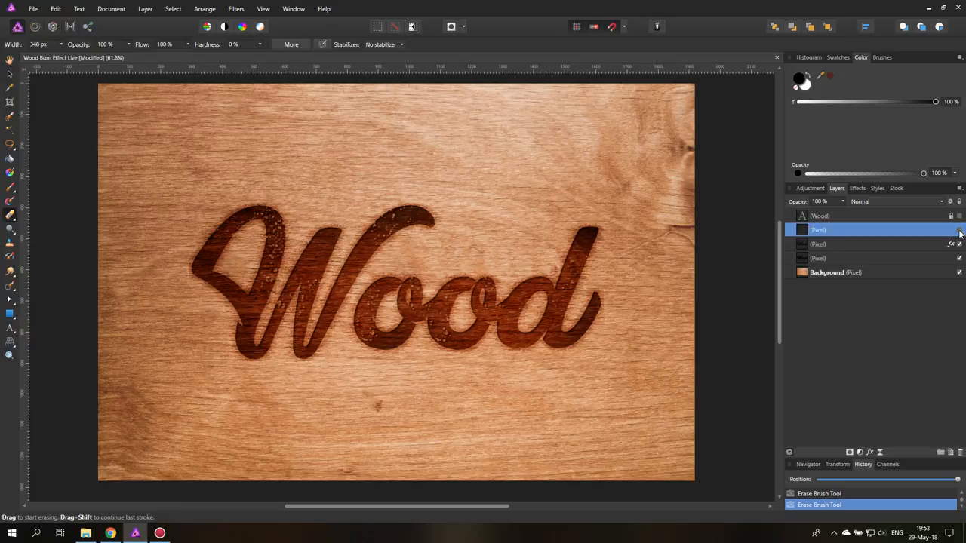
pyautogui.click(959, 230)
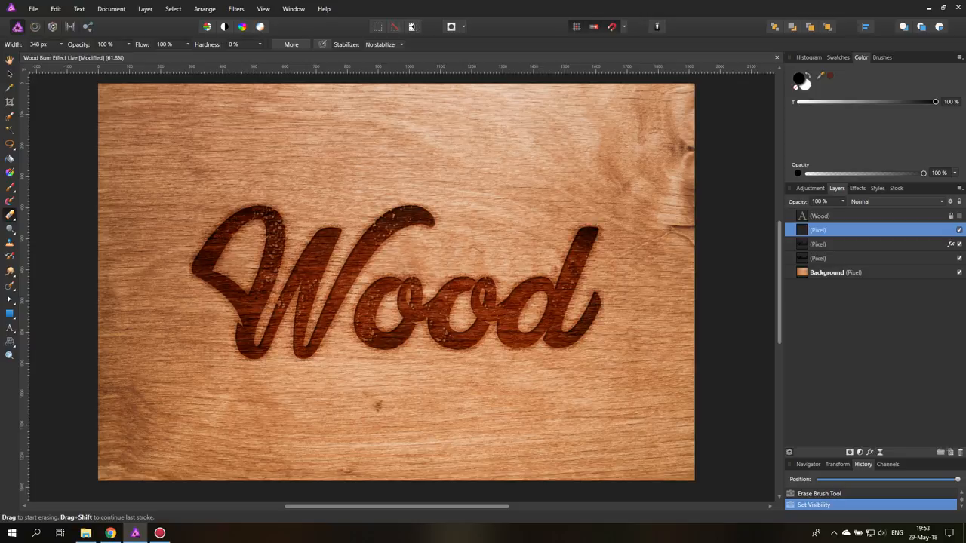
pyautogui.click(959, 230)
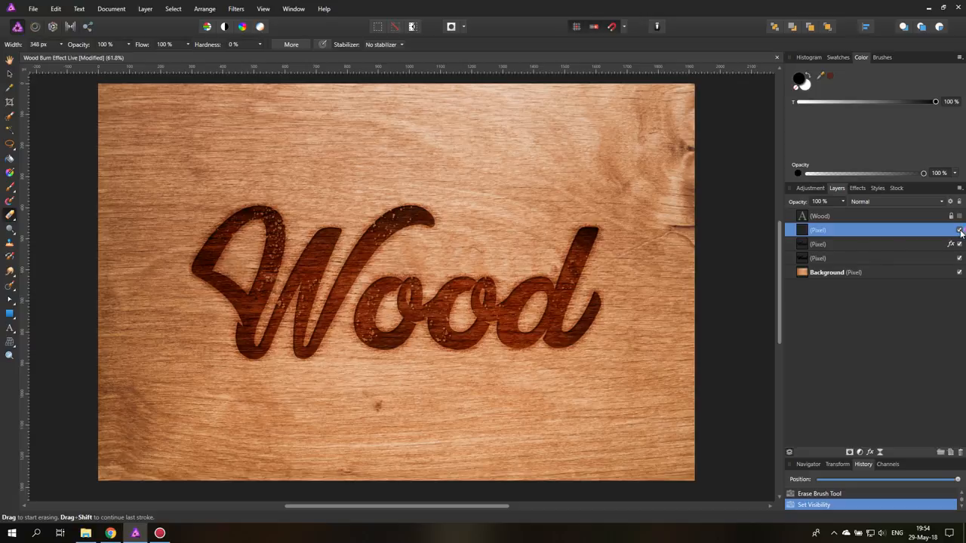
pyautogui.click(959, 229)
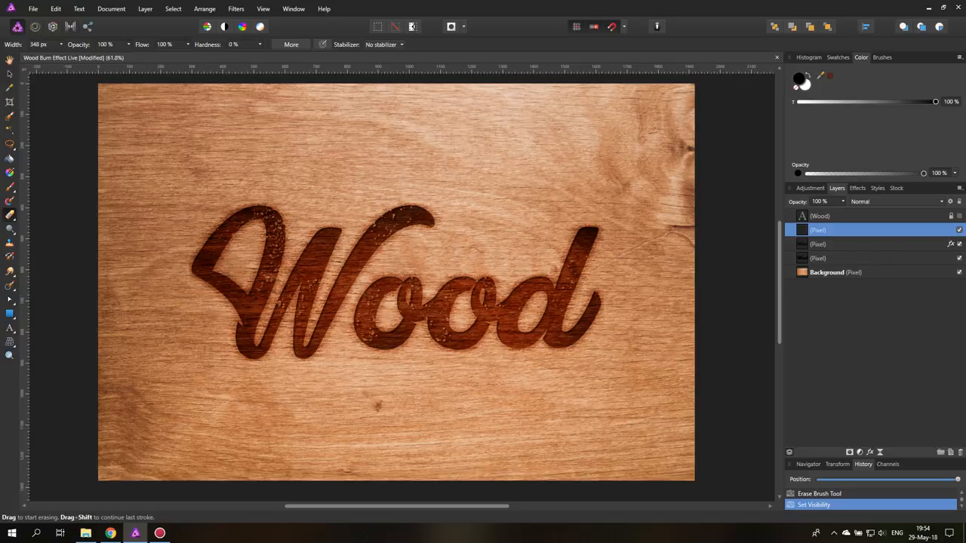